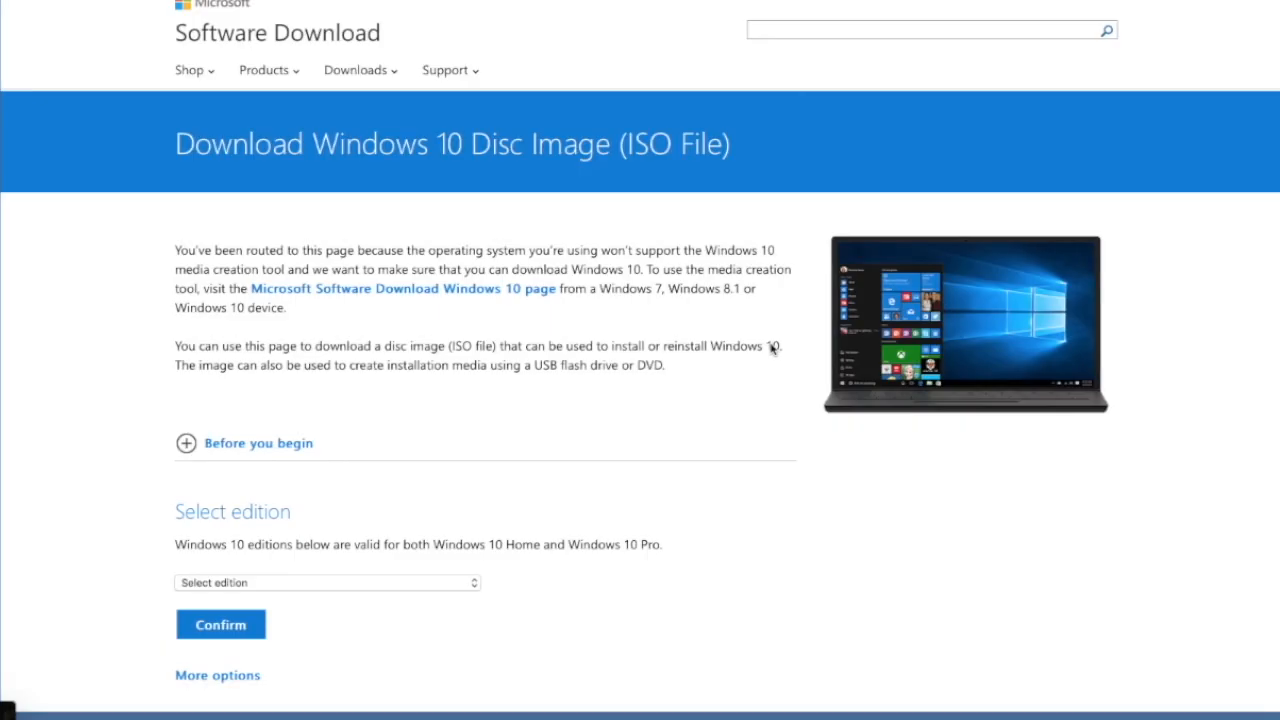
mouse_move(758, 350)
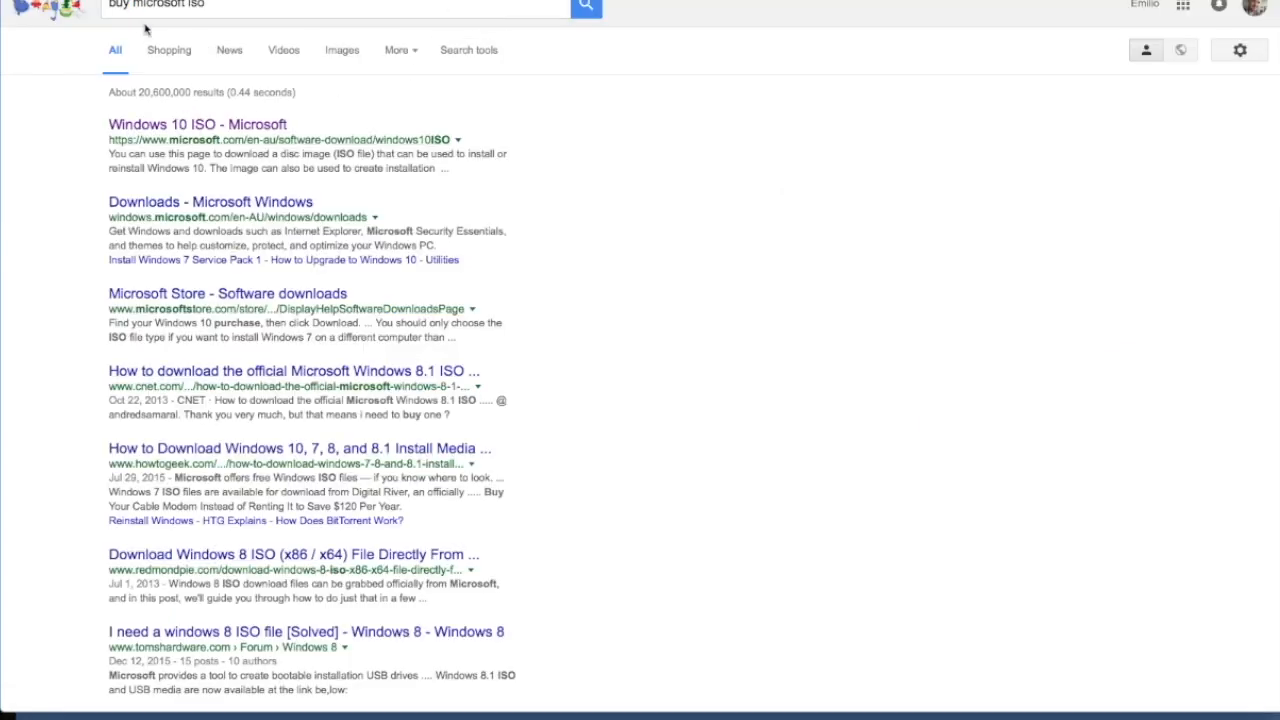
mouse_move(344, 128)
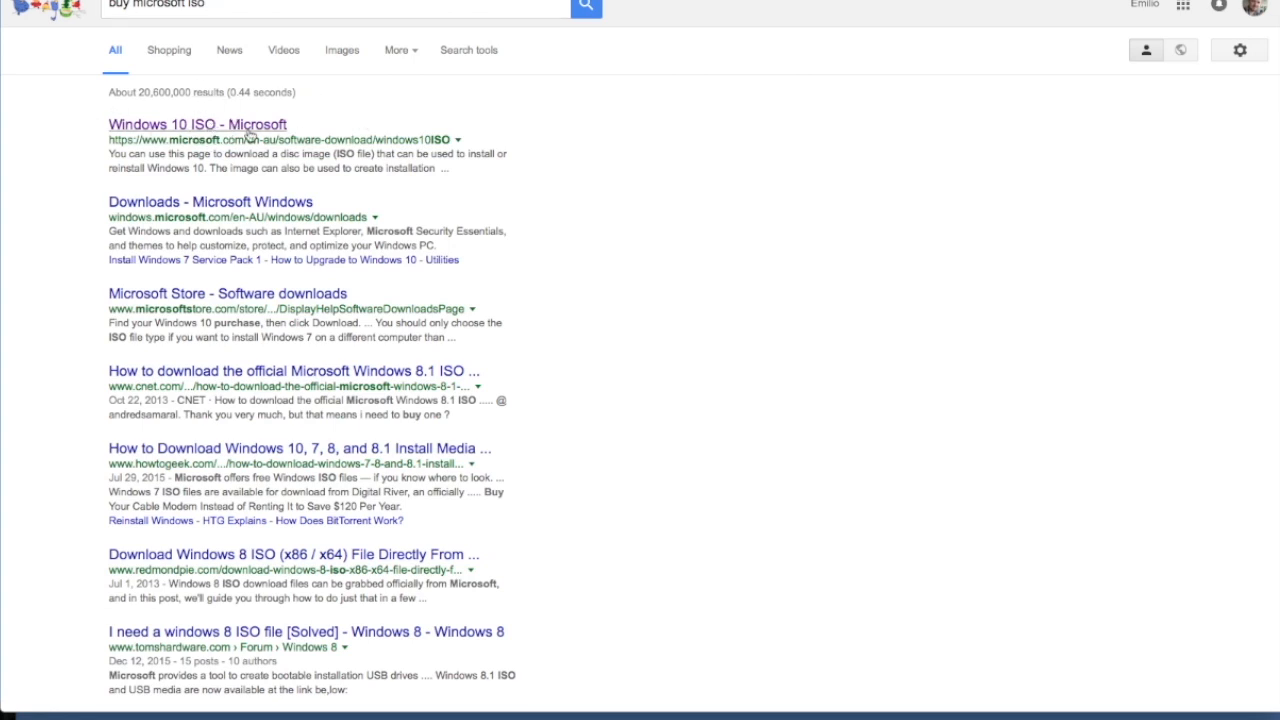
- Reach Microsoft's Windows 10 ISO page from the search result and select the Windows 10 edition
click(172, 124)
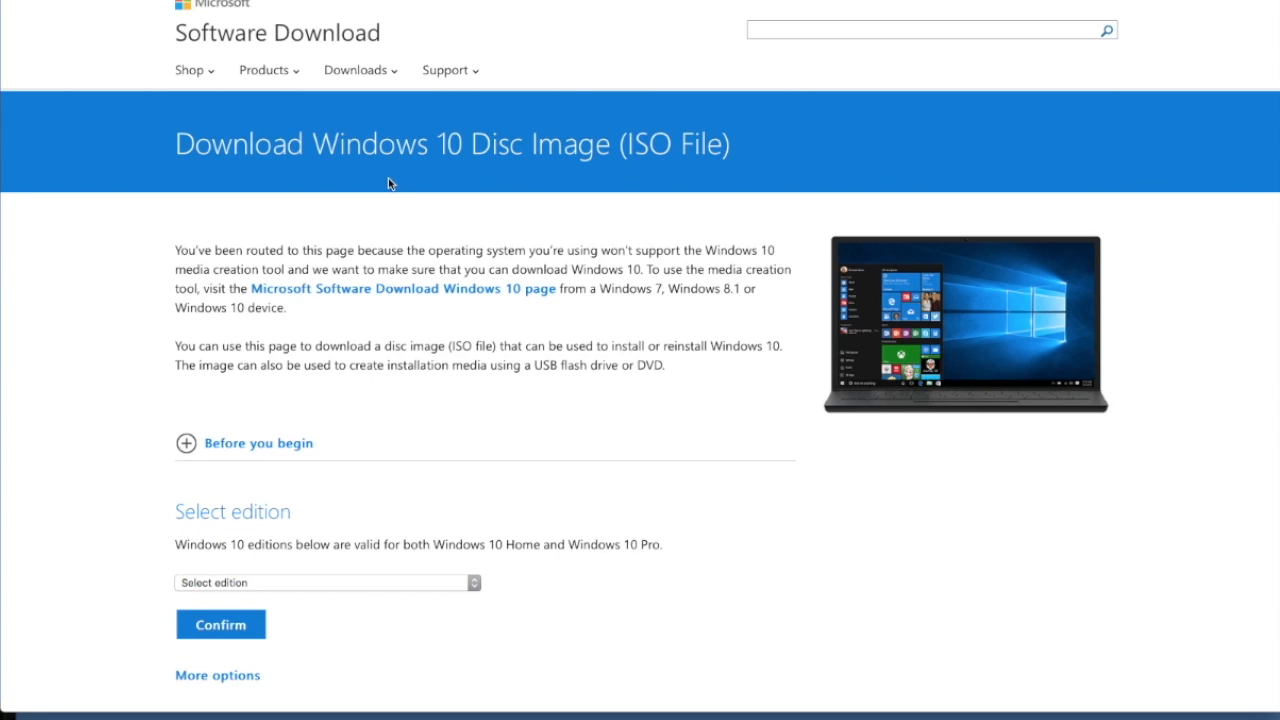
scroll(down, 3)
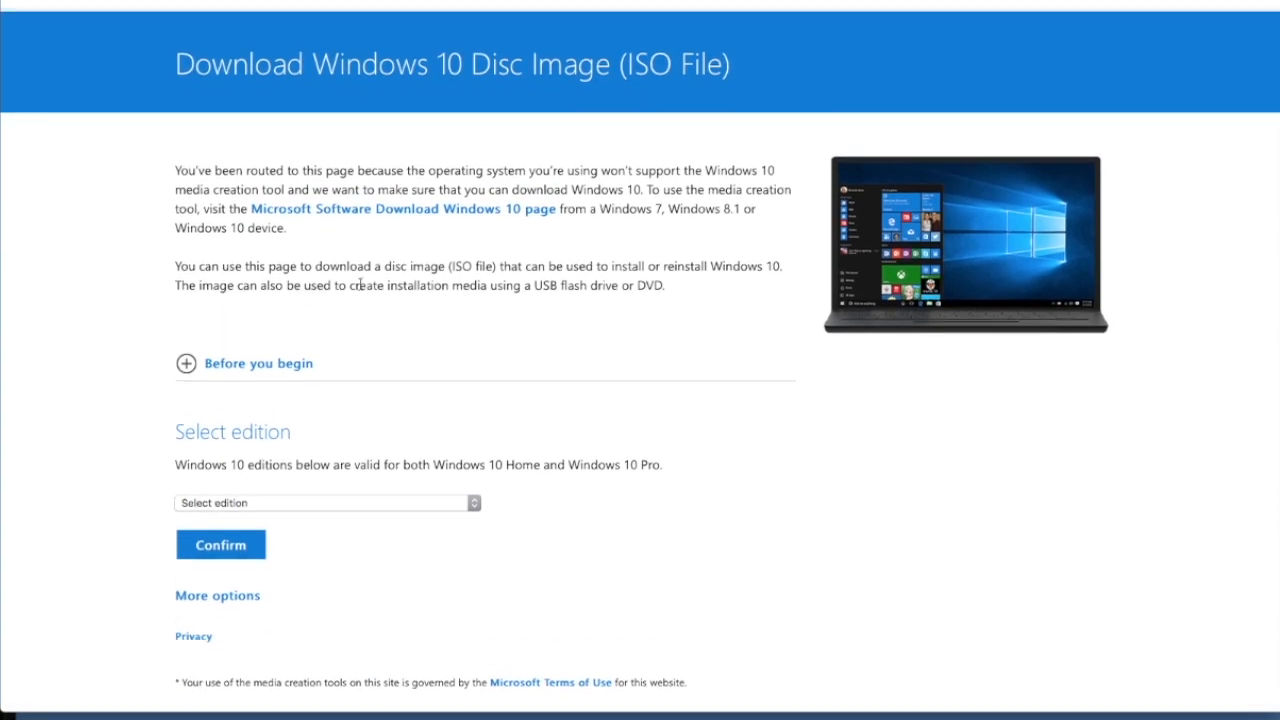
click(326, 502)
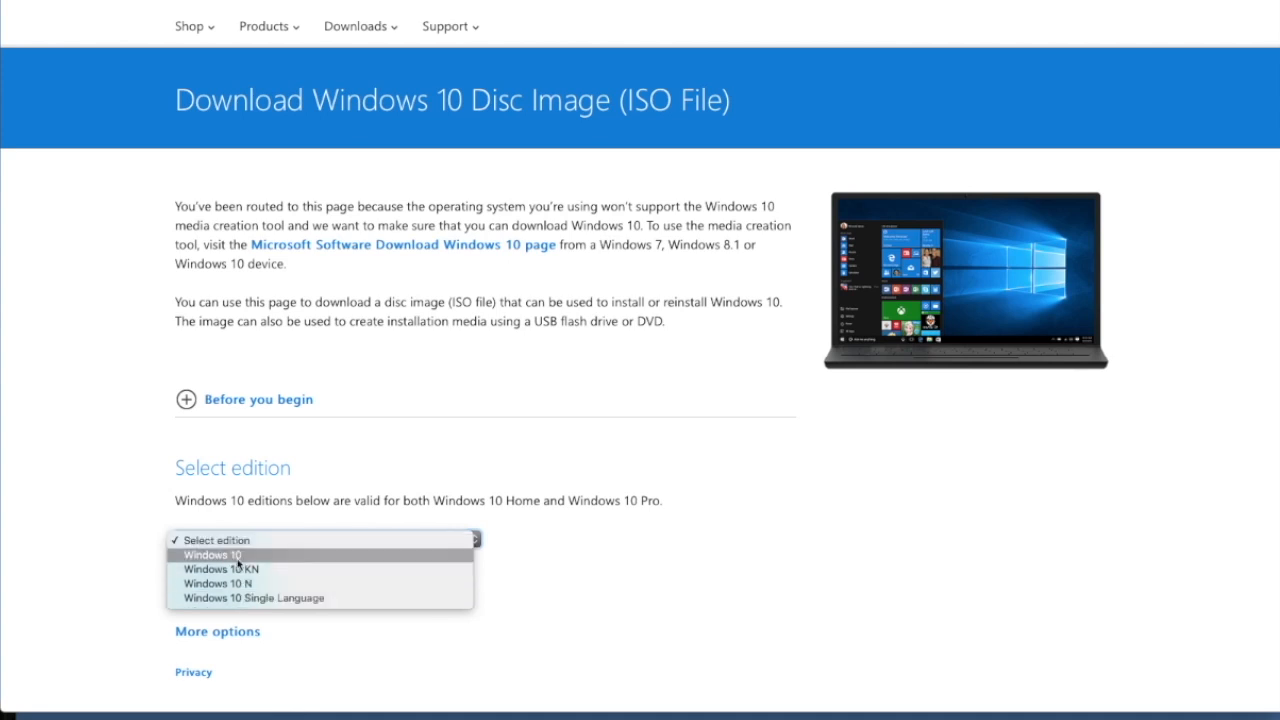
click(212, 554)
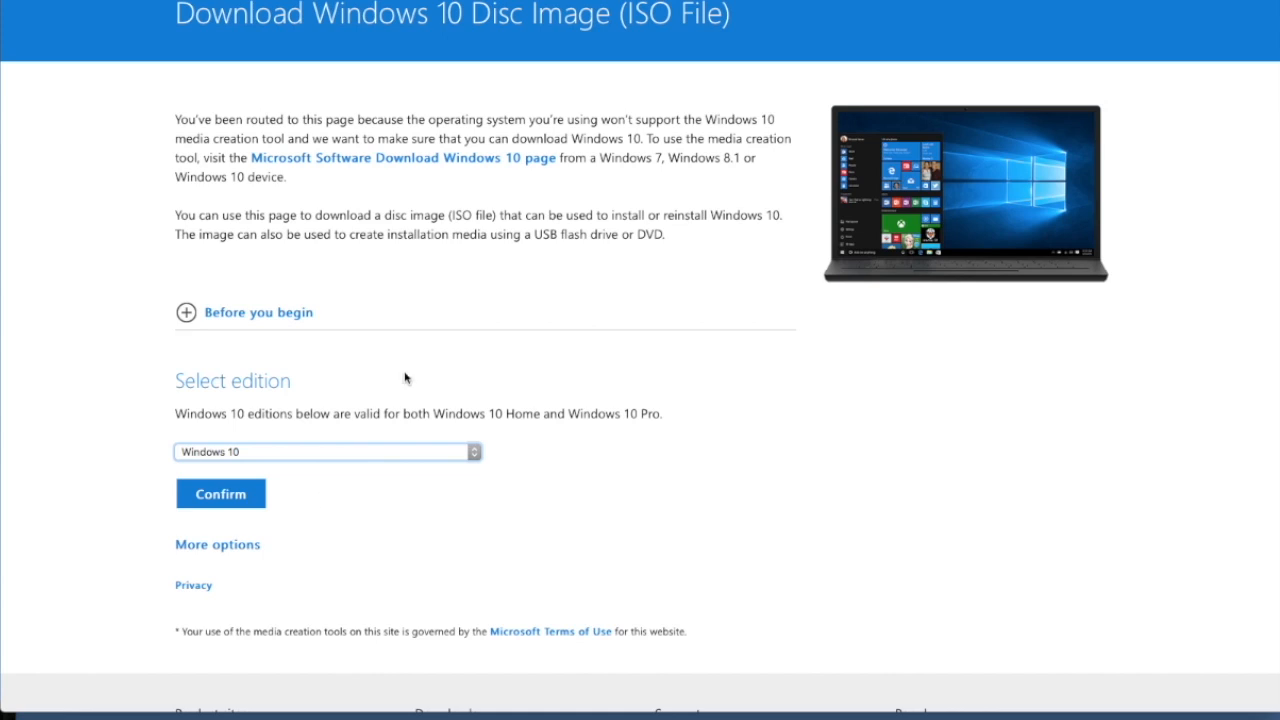
mouse_move(446, 396)
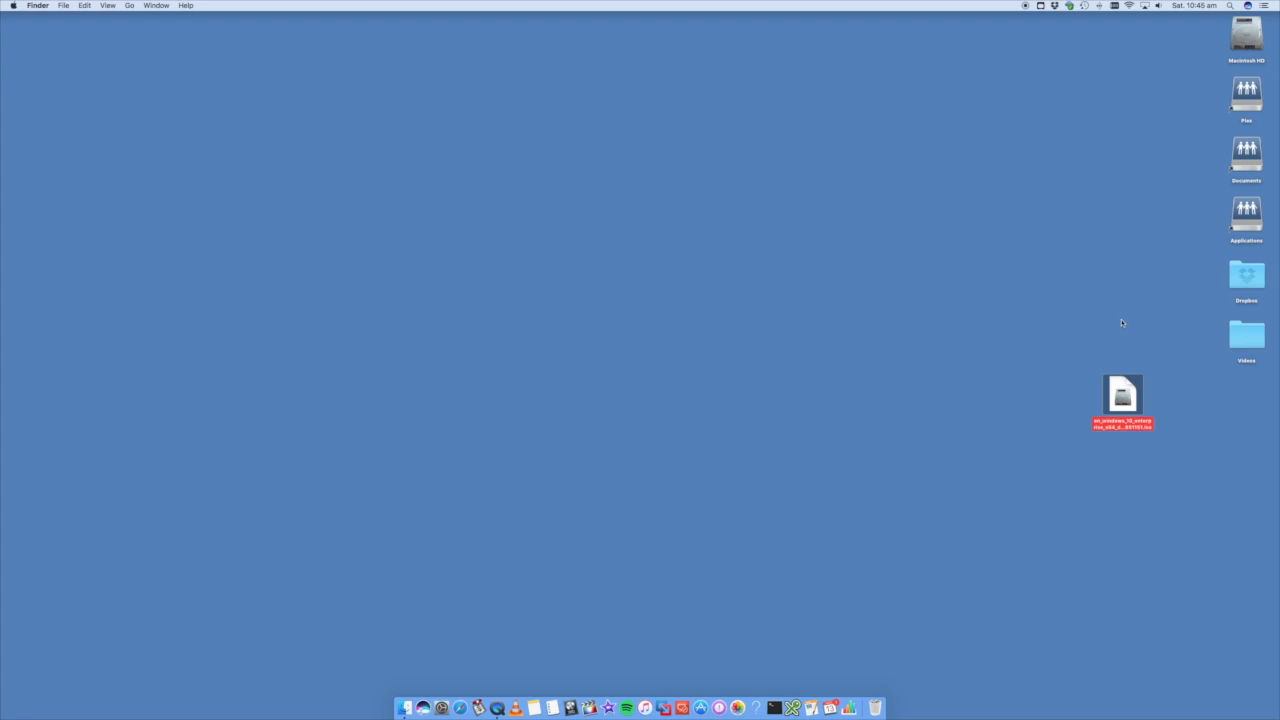
mouse_move(1168, 104)
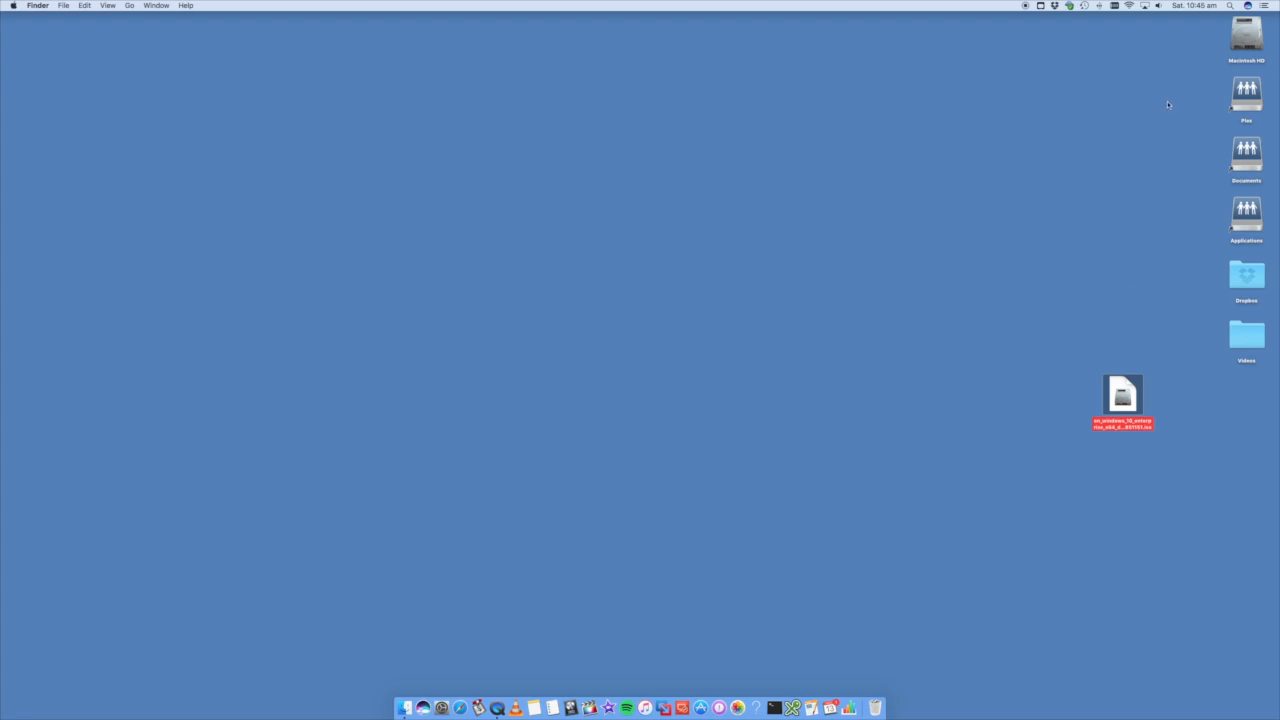
mouse_move(1132, 104)
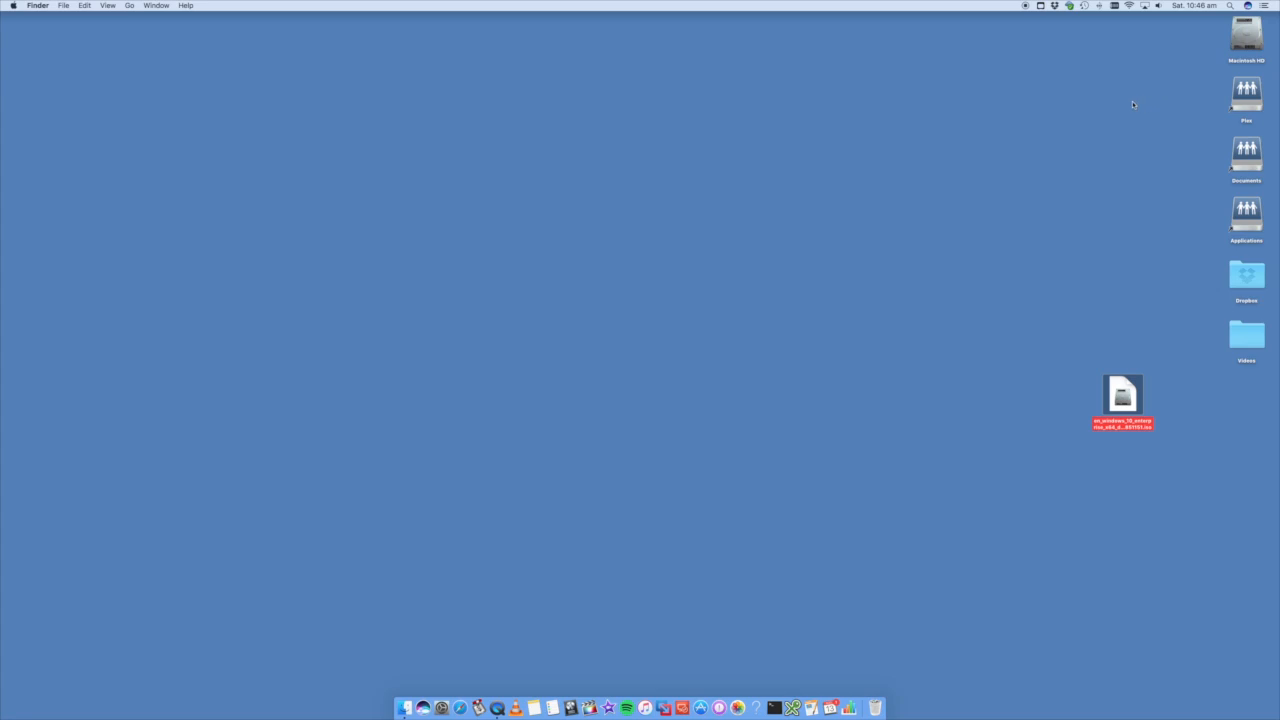
mouse_move(1222, 12)
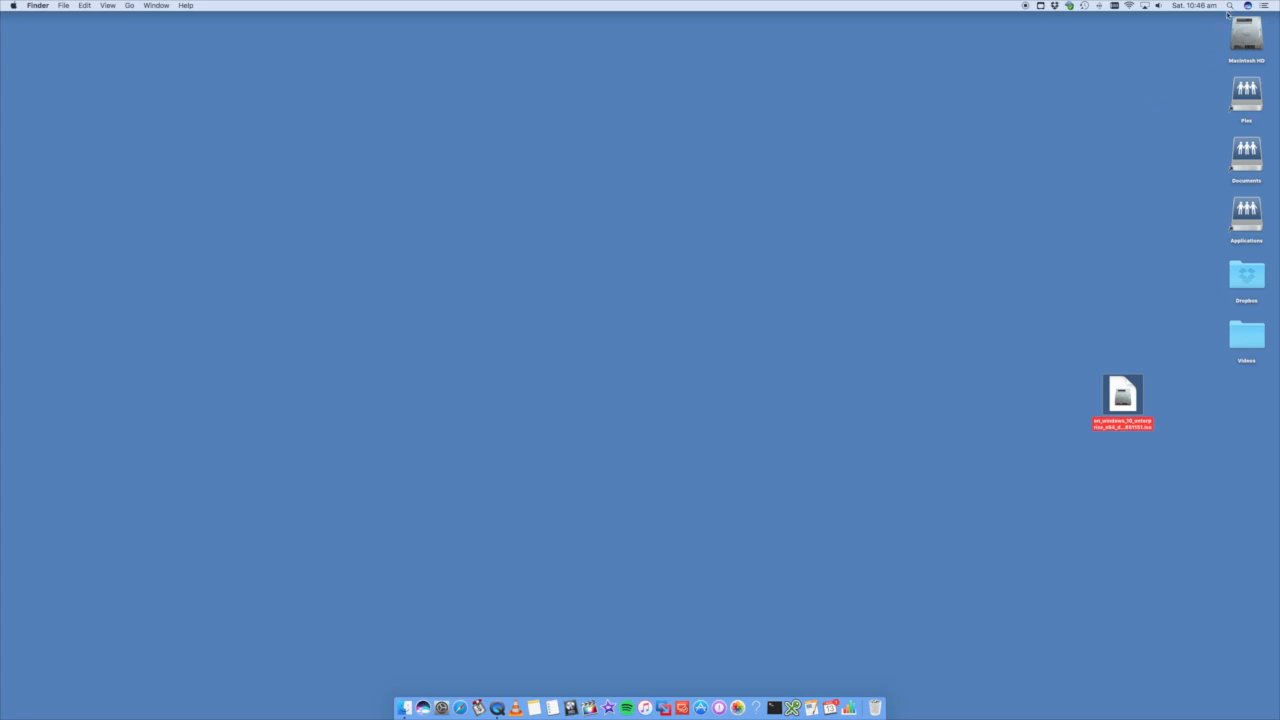
mouse_move(1174, 96)
text(boot)
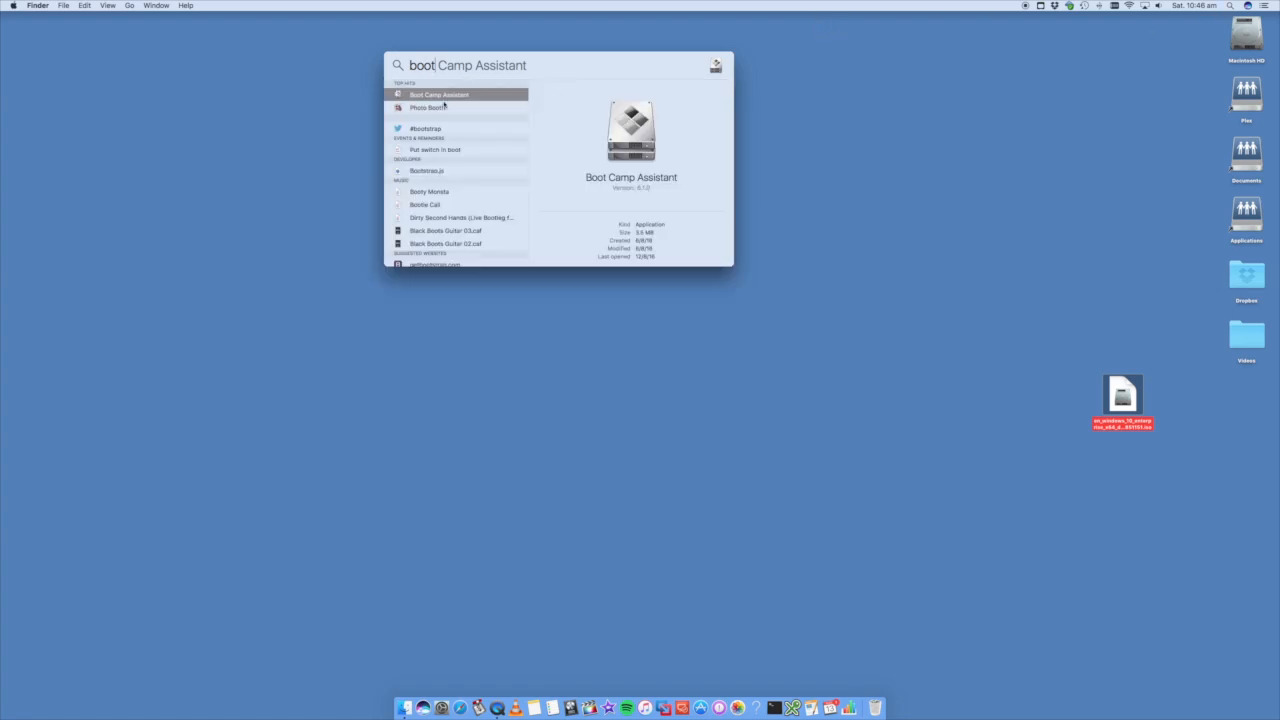
- Launch Boot Camp Assistant from the Spotlight 'boot camp' results to its Introduction screen
double_click(418, 64)
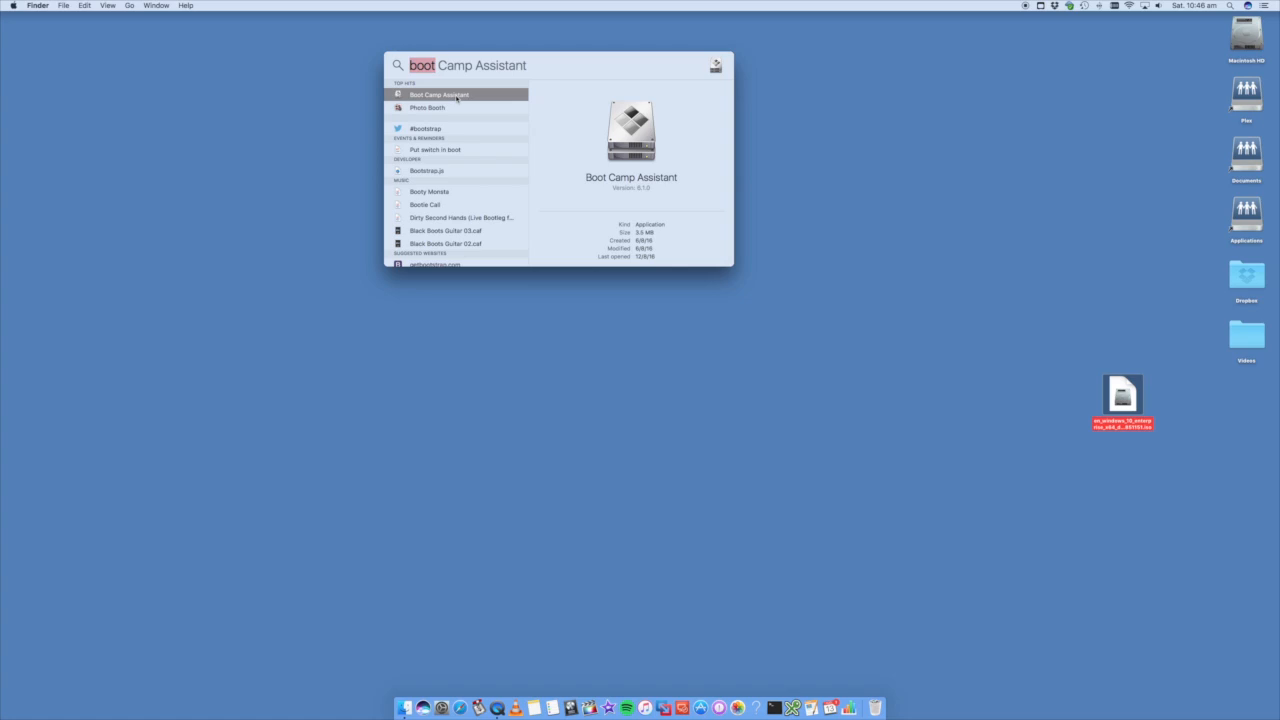
key(Escape)
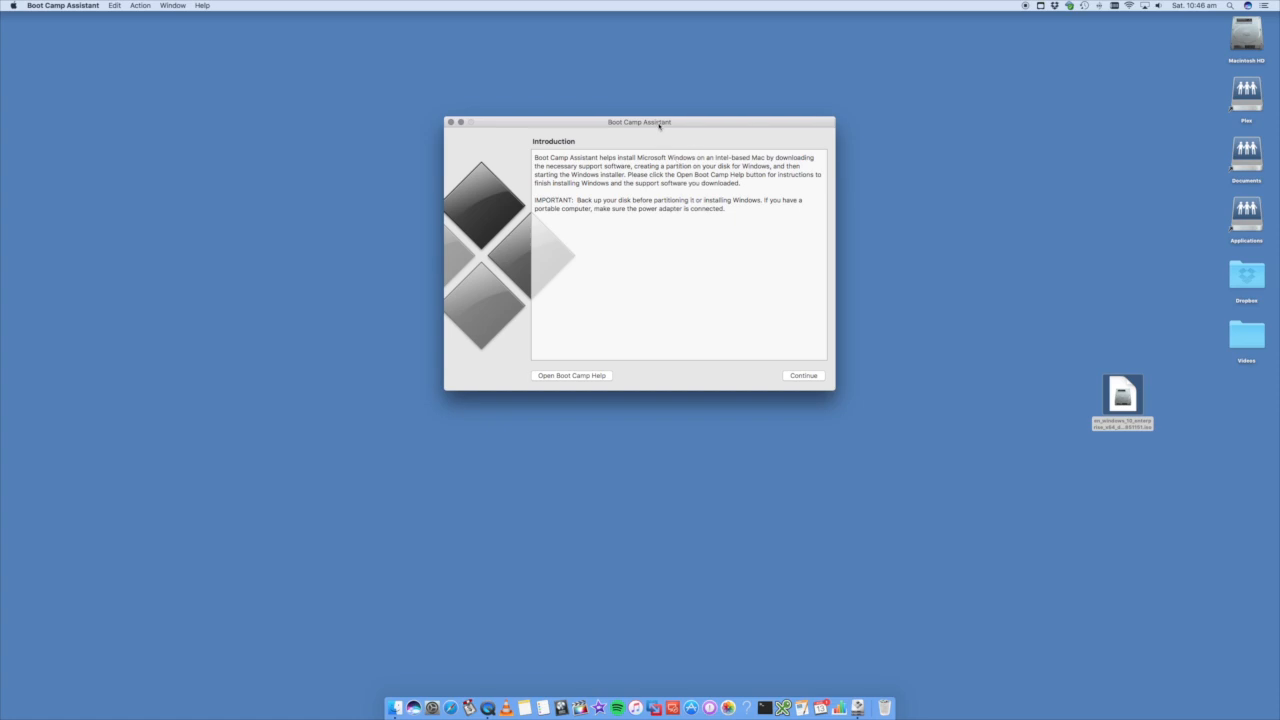
- Continue past the Introduction to Select Tasks, then bring up Spotlight to switch to Disk Utility
drag(640, 122, 644, 146)
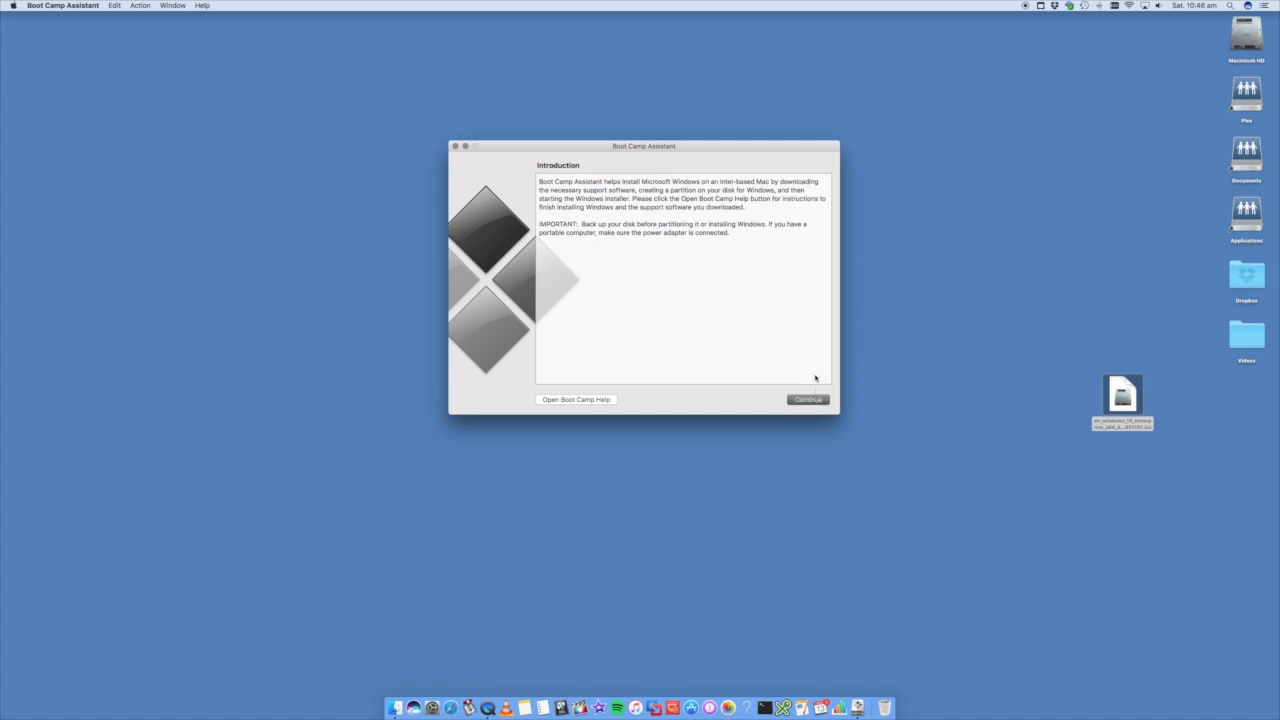
click(808, 400)
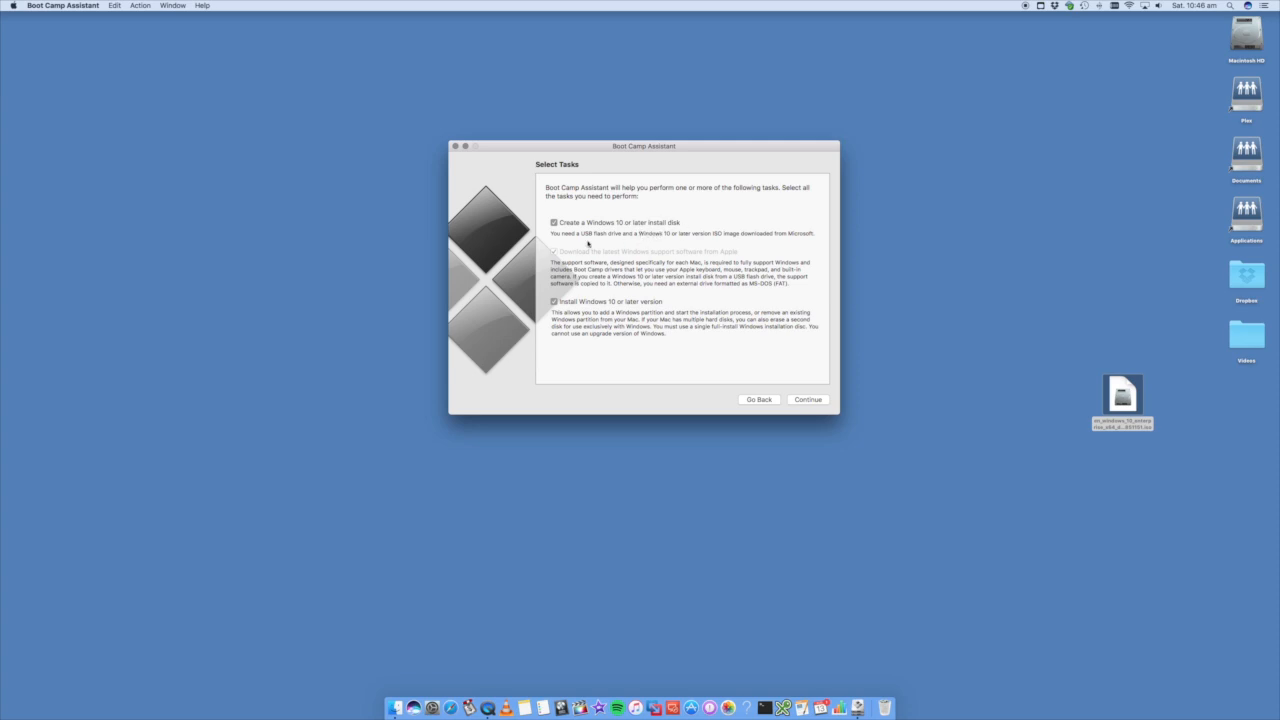
mouse_move(636, 244)
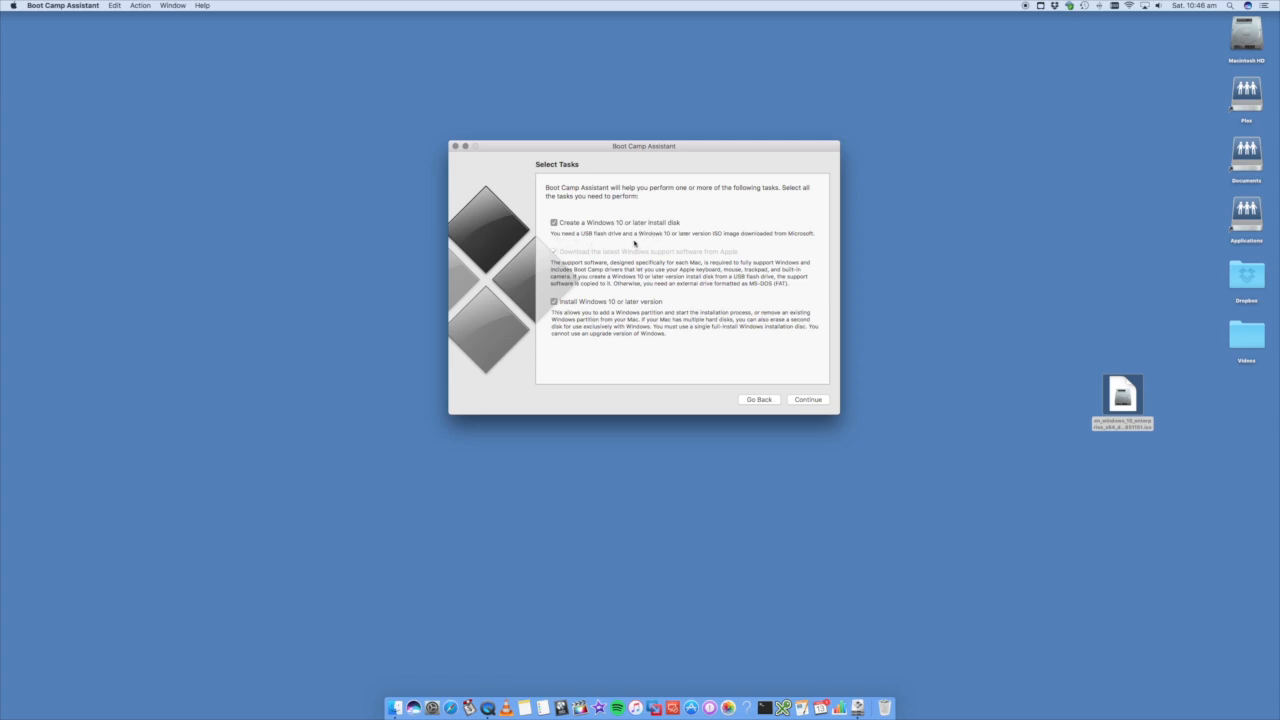
mouse_move(724, 230)
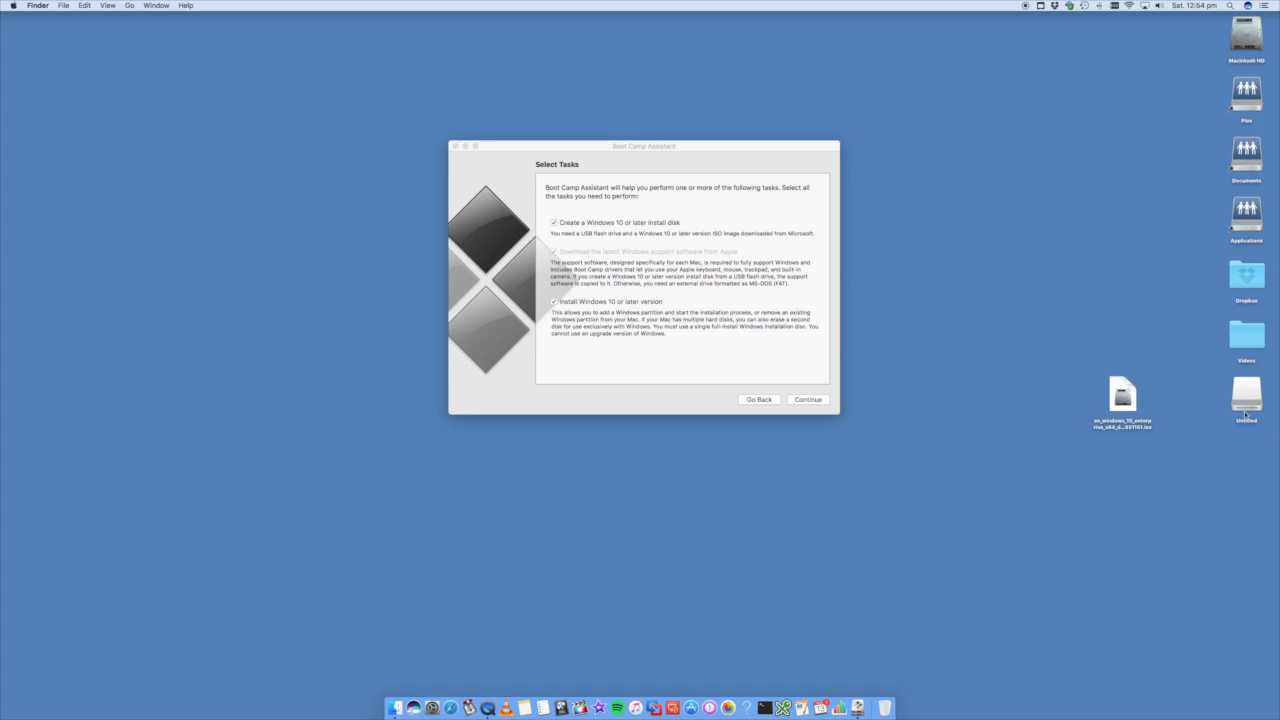
click(1244, 396)
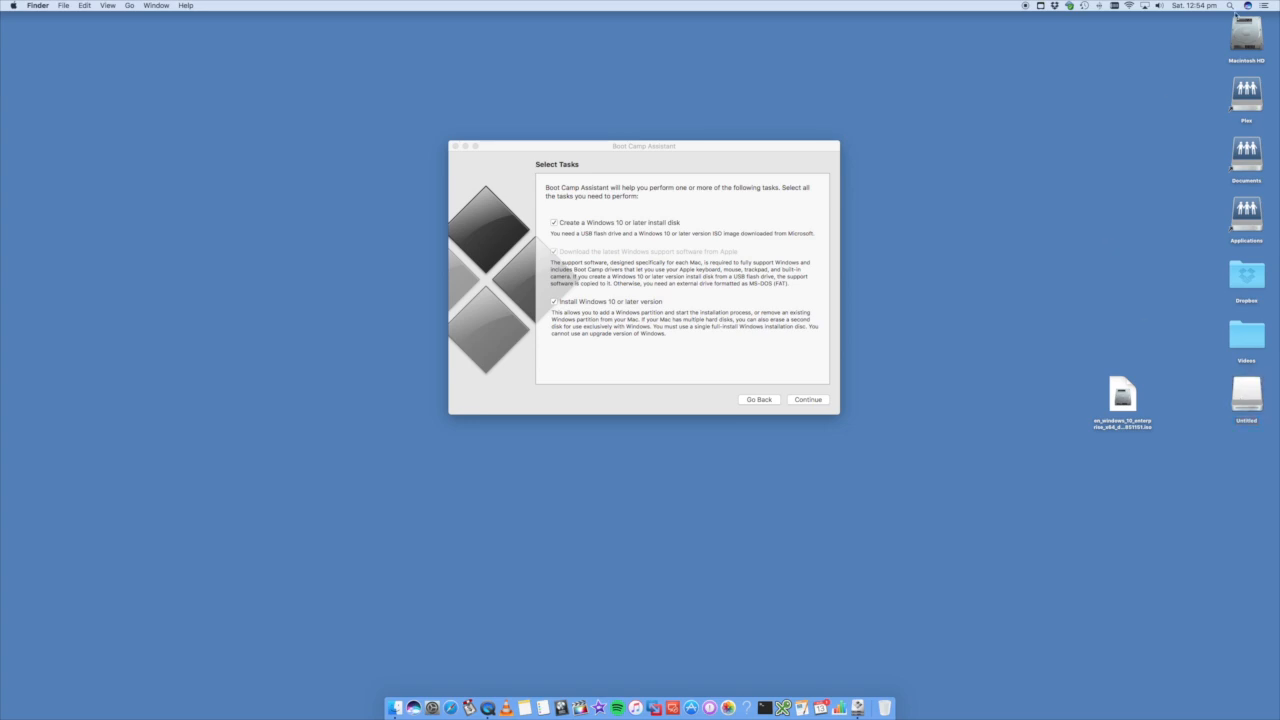
key(cmd+space)
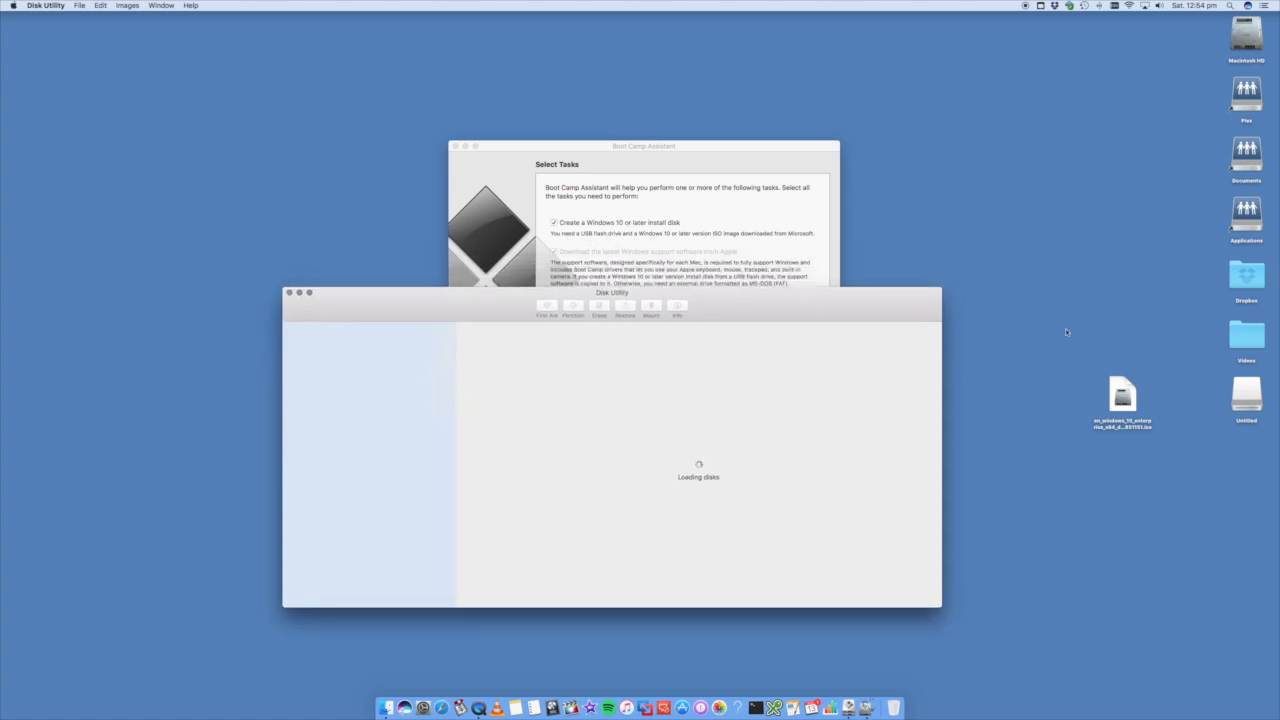
- Erase the TOSHIBA USB DRV Media as Mac OS Extended (Journaled) named Untitled and dismiss the finished notice
click(336, 352)
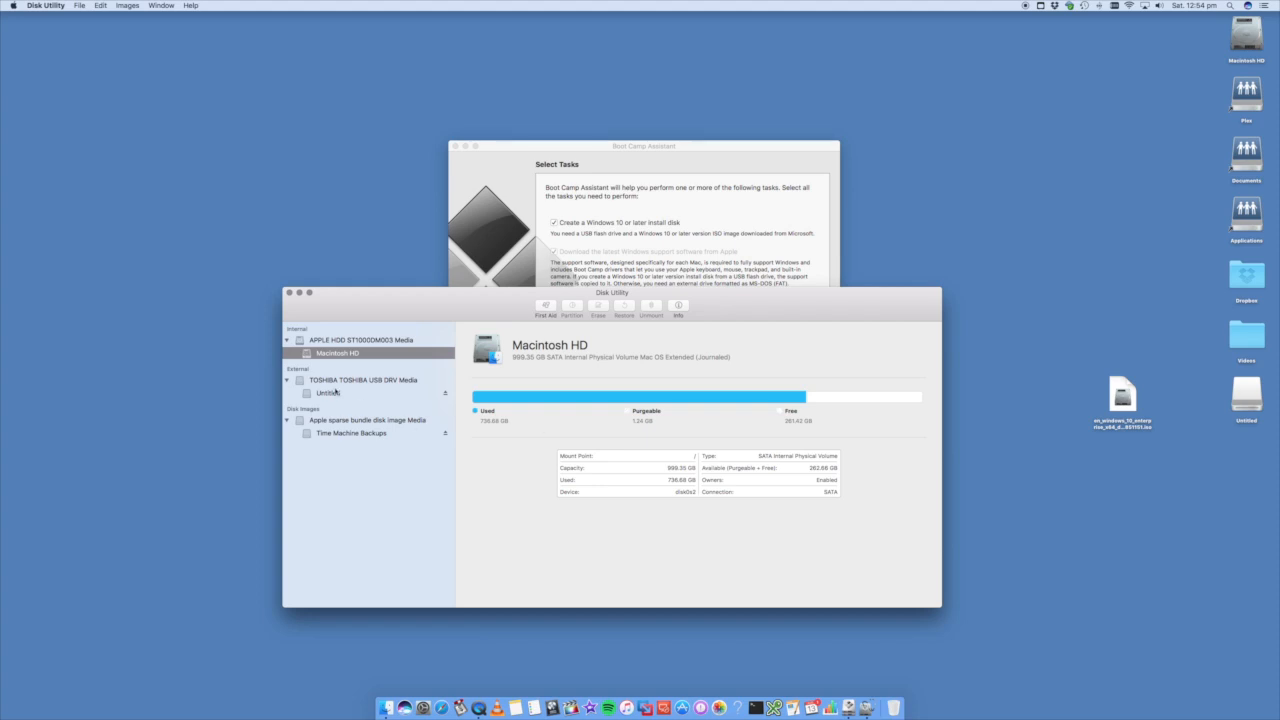
click(356, 380)
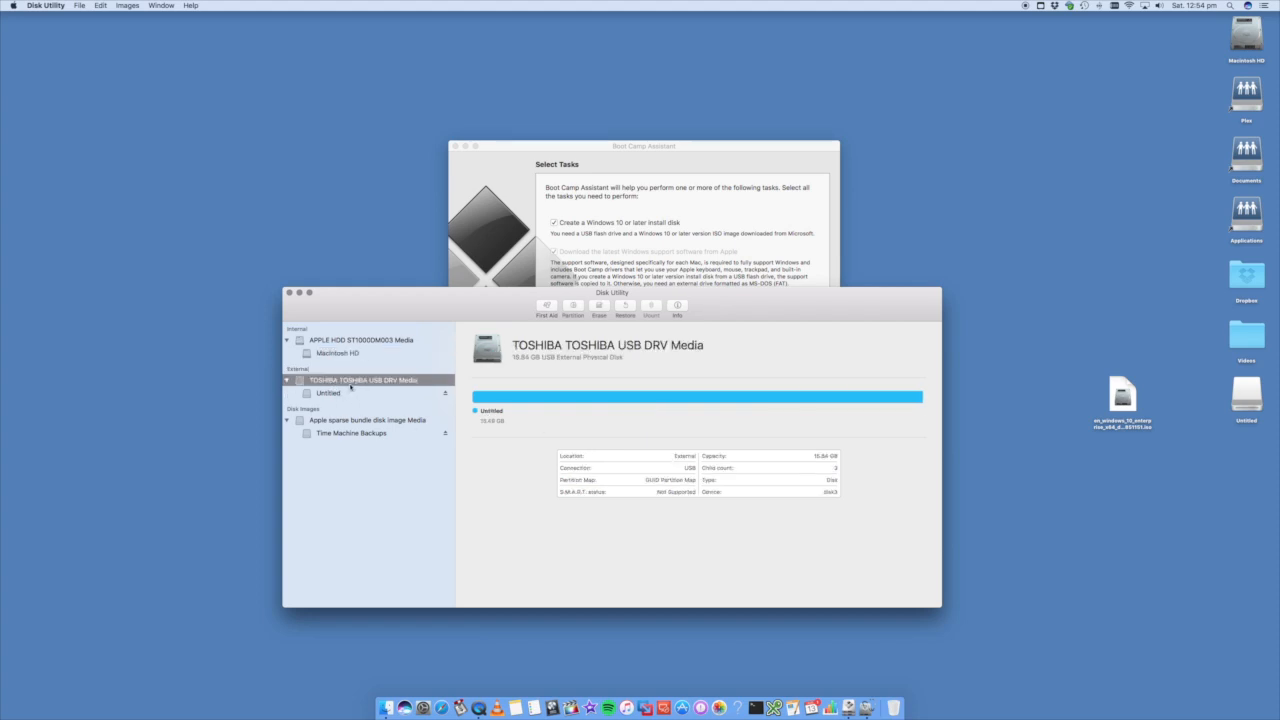
click(594, 310)
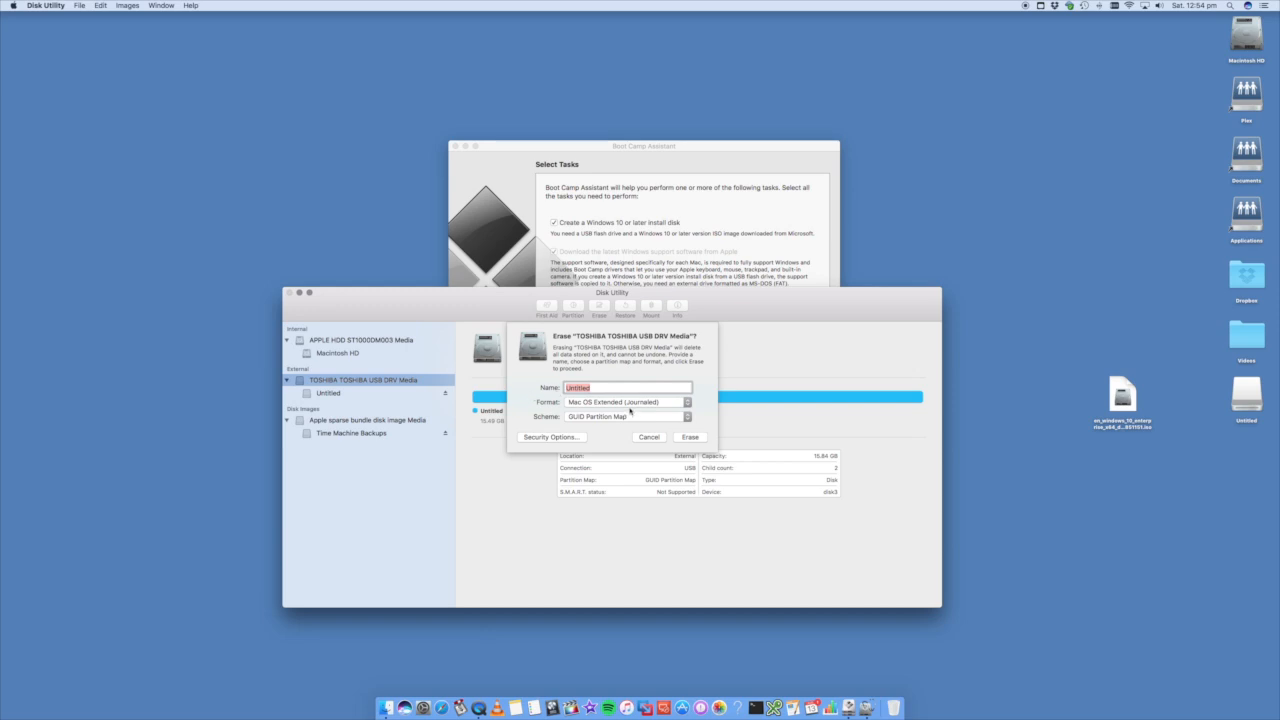
click(632, 400)
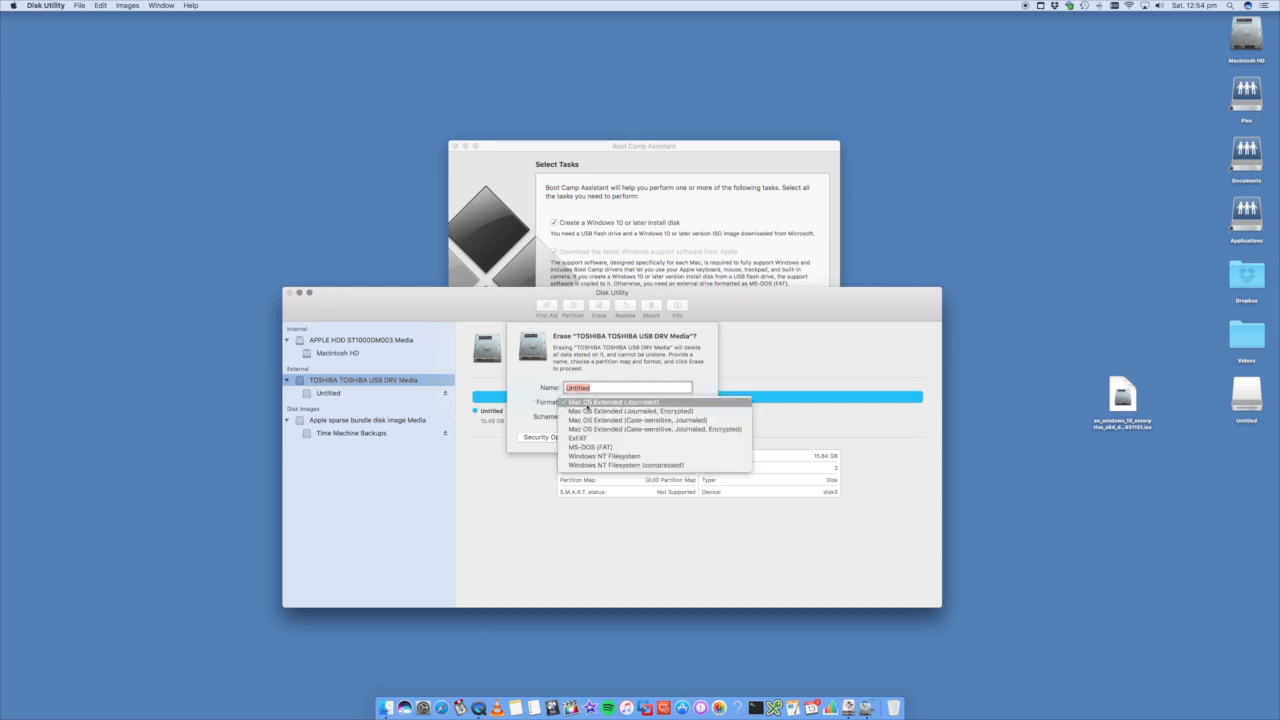
click(620, 402)
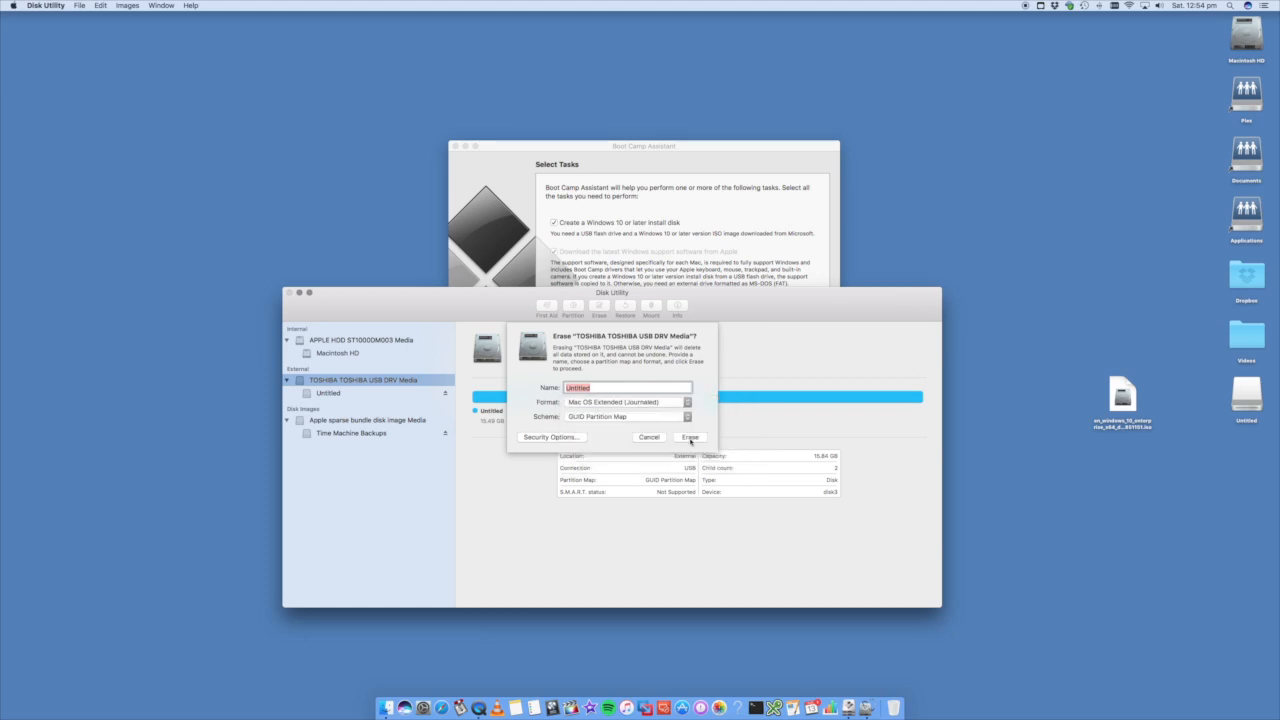
click(692, 436)
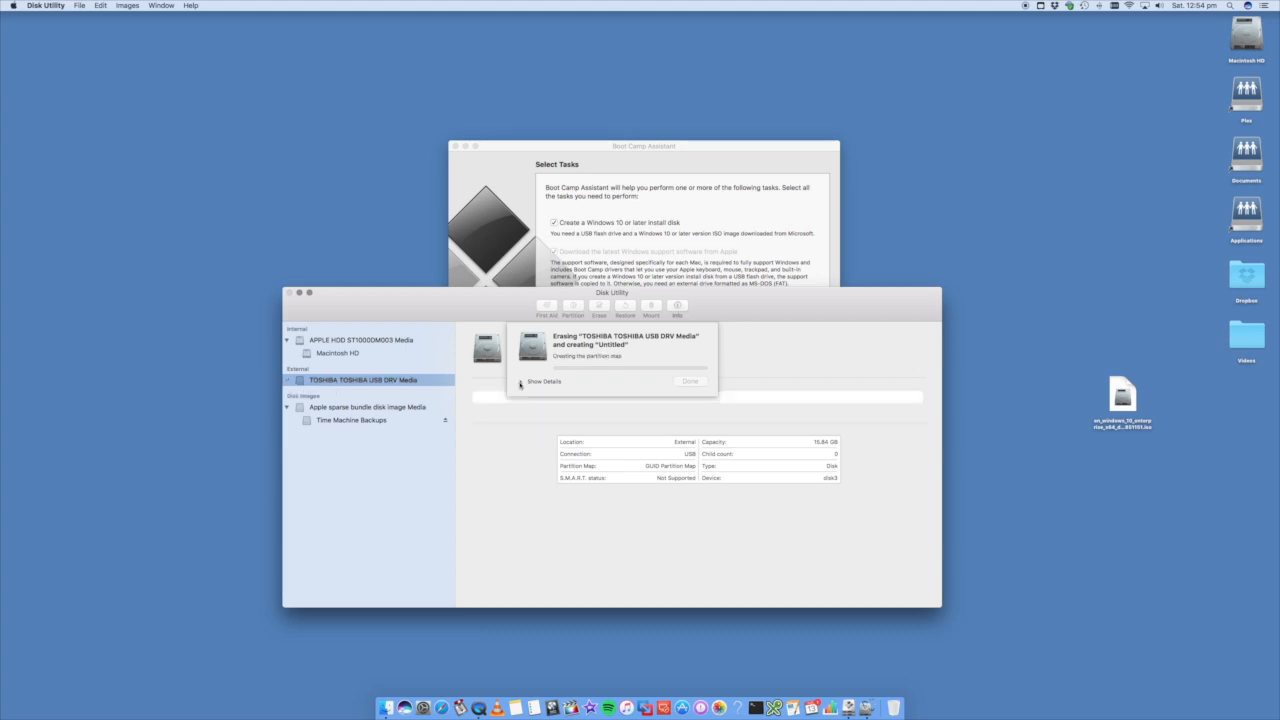
click(528, 380)
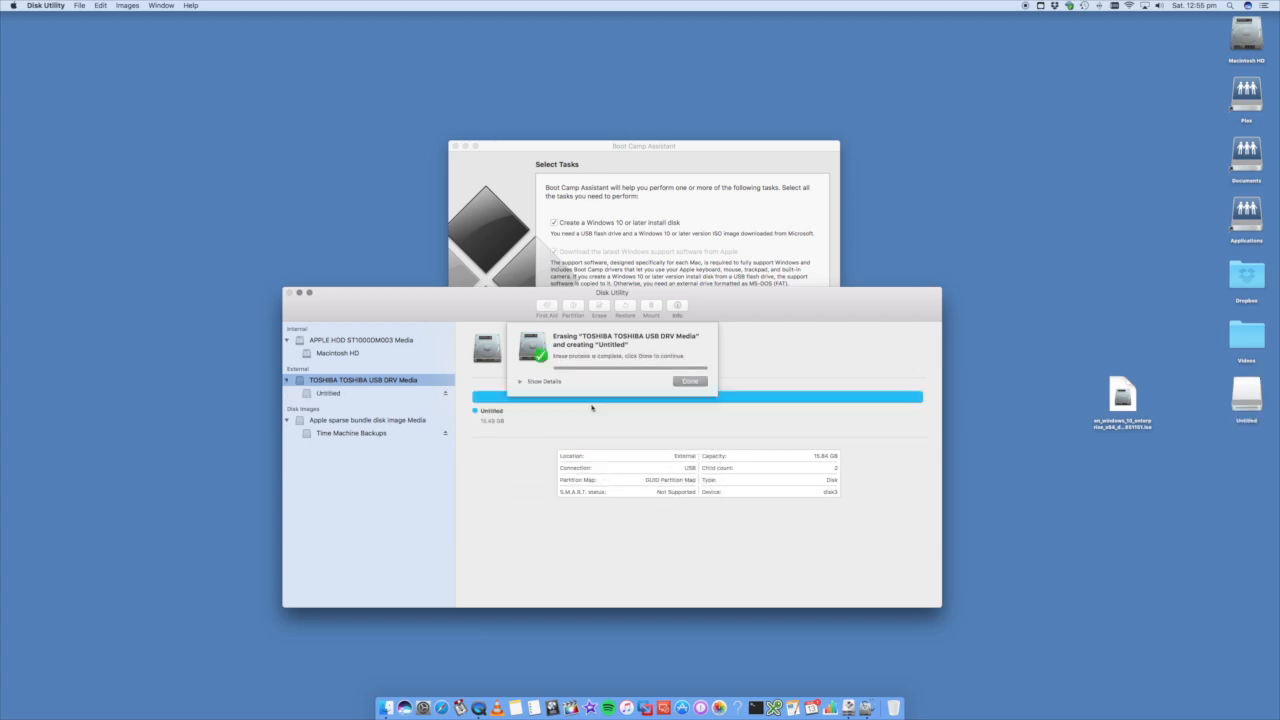
click(690, 380)
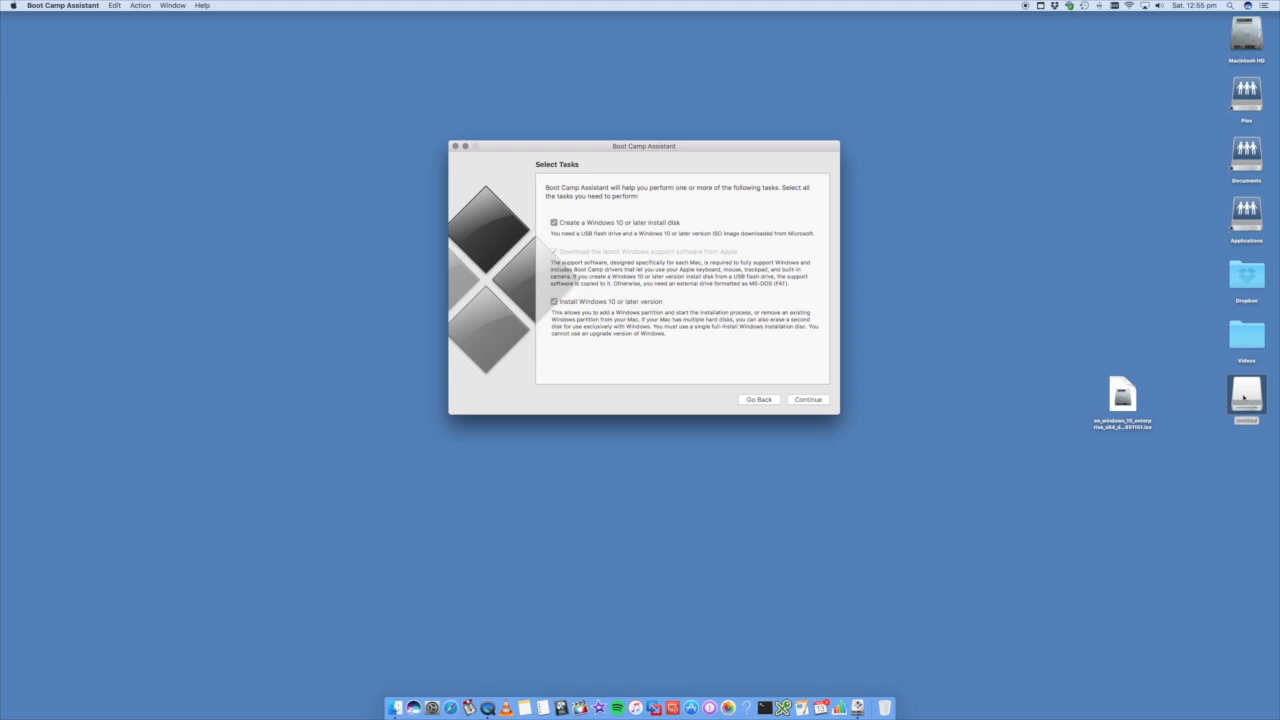
- Continue from Select Tasks with 'Create a Windows 10 or later install disk' checked
drag(644, 146, 640, 150)
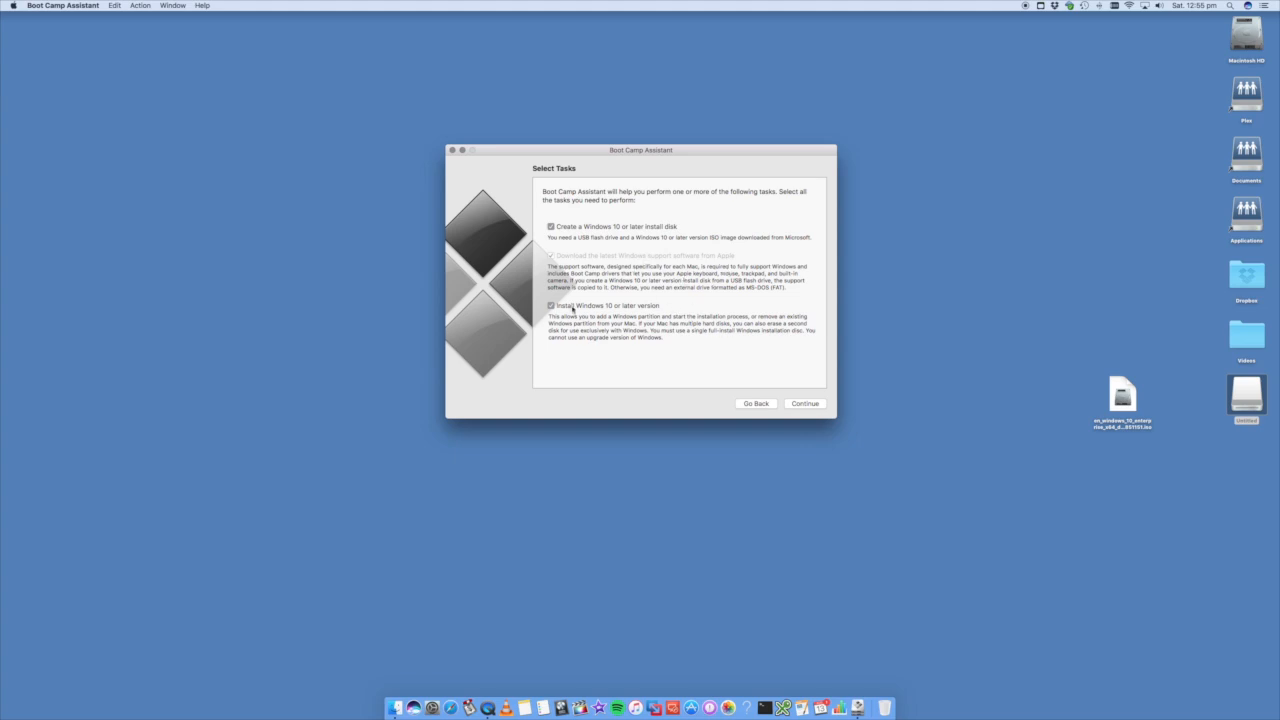
mouse_move(702, 354)
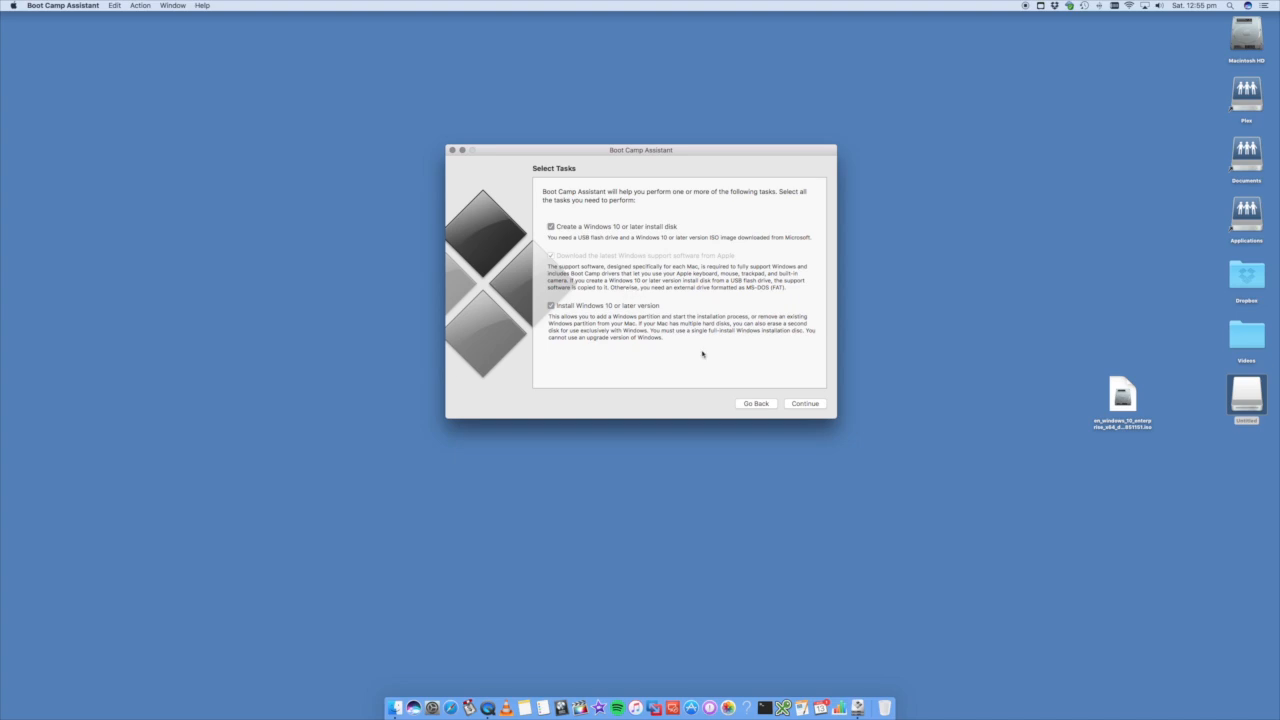
click(804, 404)
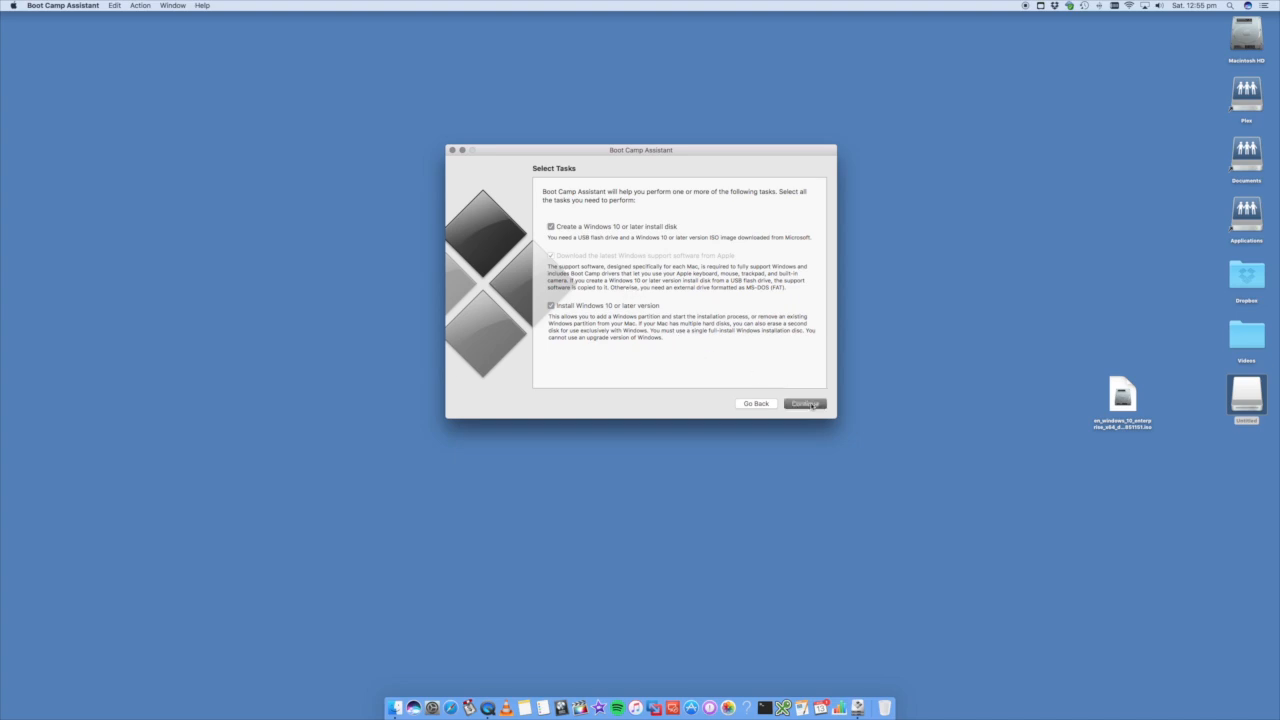
click(804, 404)
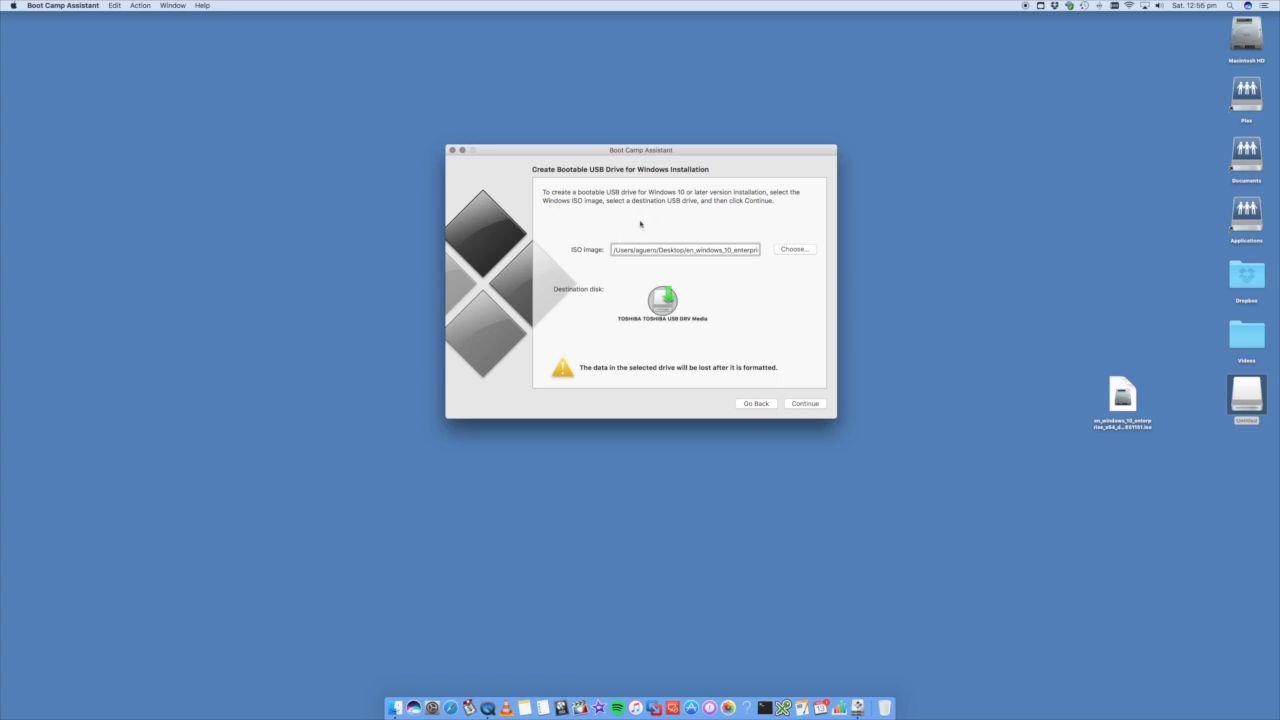
mouse_move(756, 264)
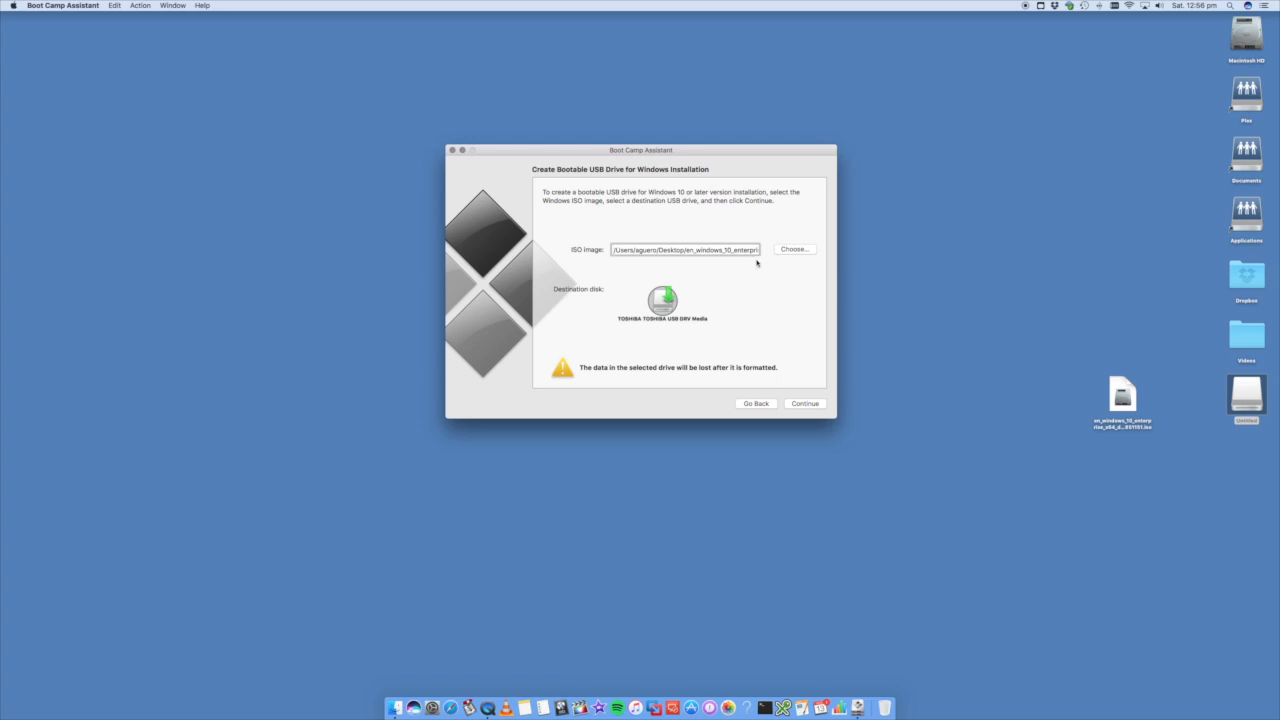
- Continue from Create Bootable USB Drive with the Windows 10 ISO and Toshiba destination set
click(1122, 396)
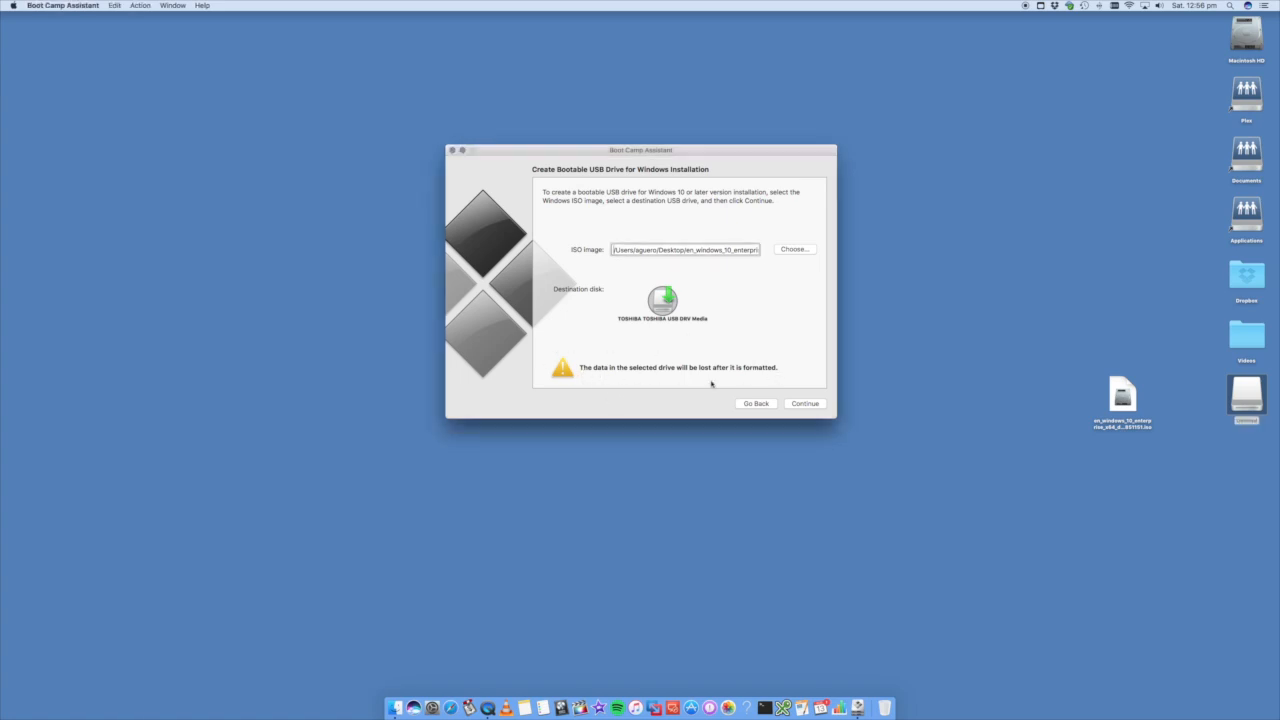
mouse_move(724, 400)
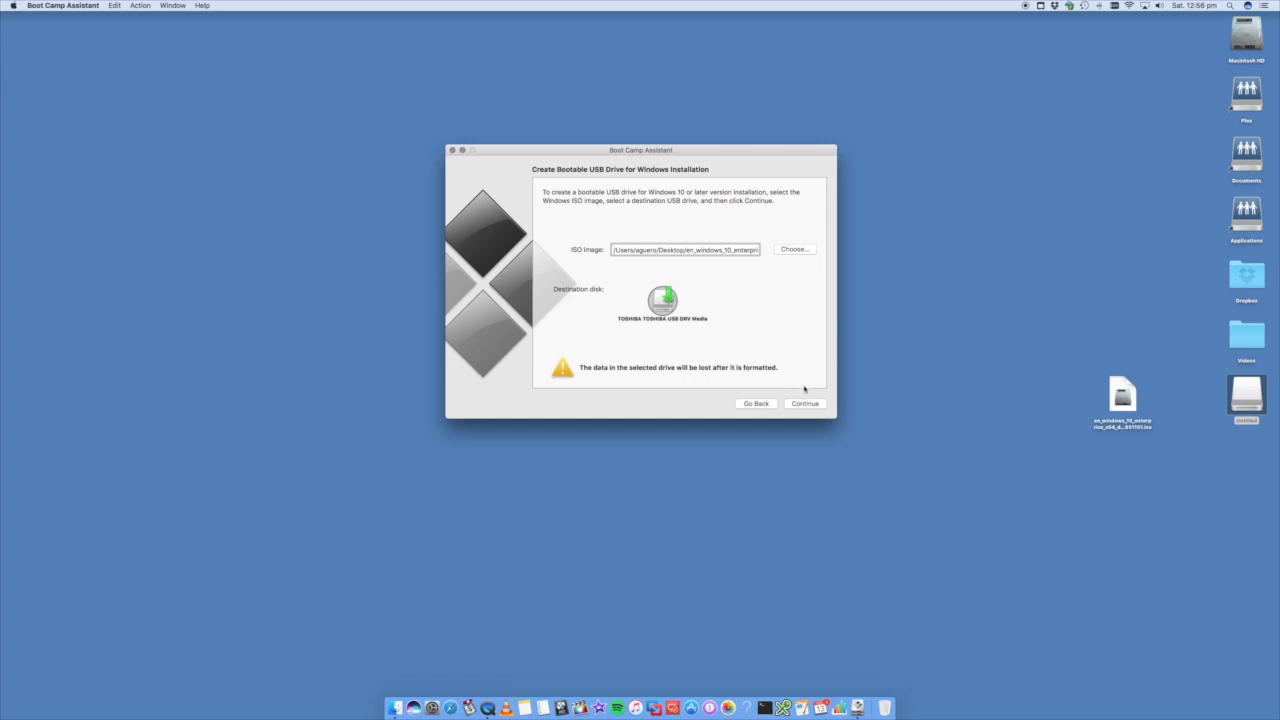
click(804, 404)
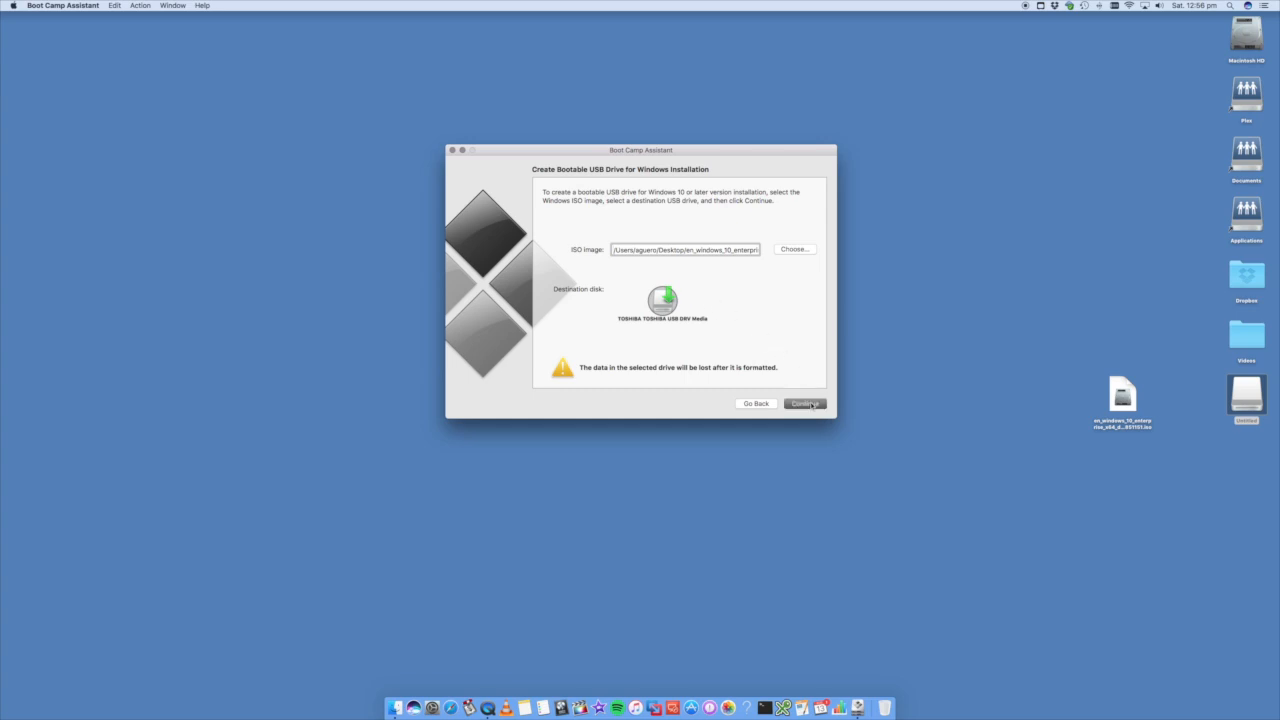
click(804, 404)
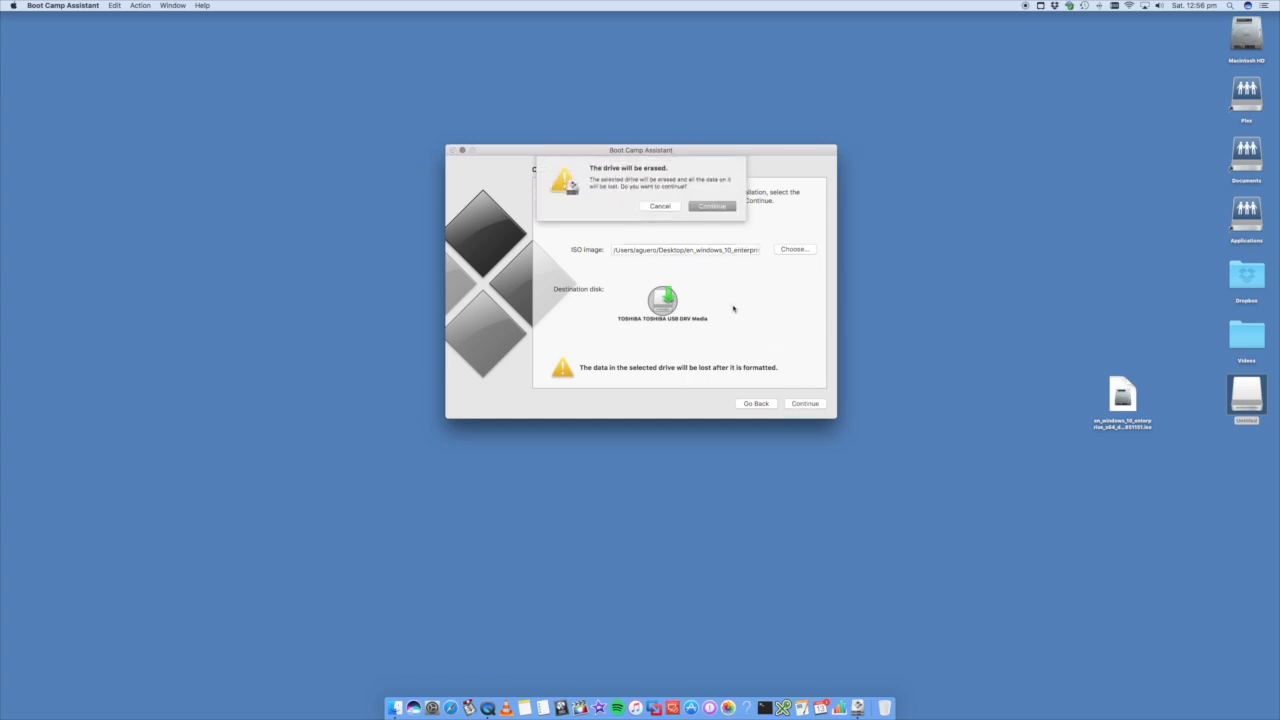
- Confirm the 'drive will be erased' alert to reach the Create a Partition for Windows page
click(712, 206)
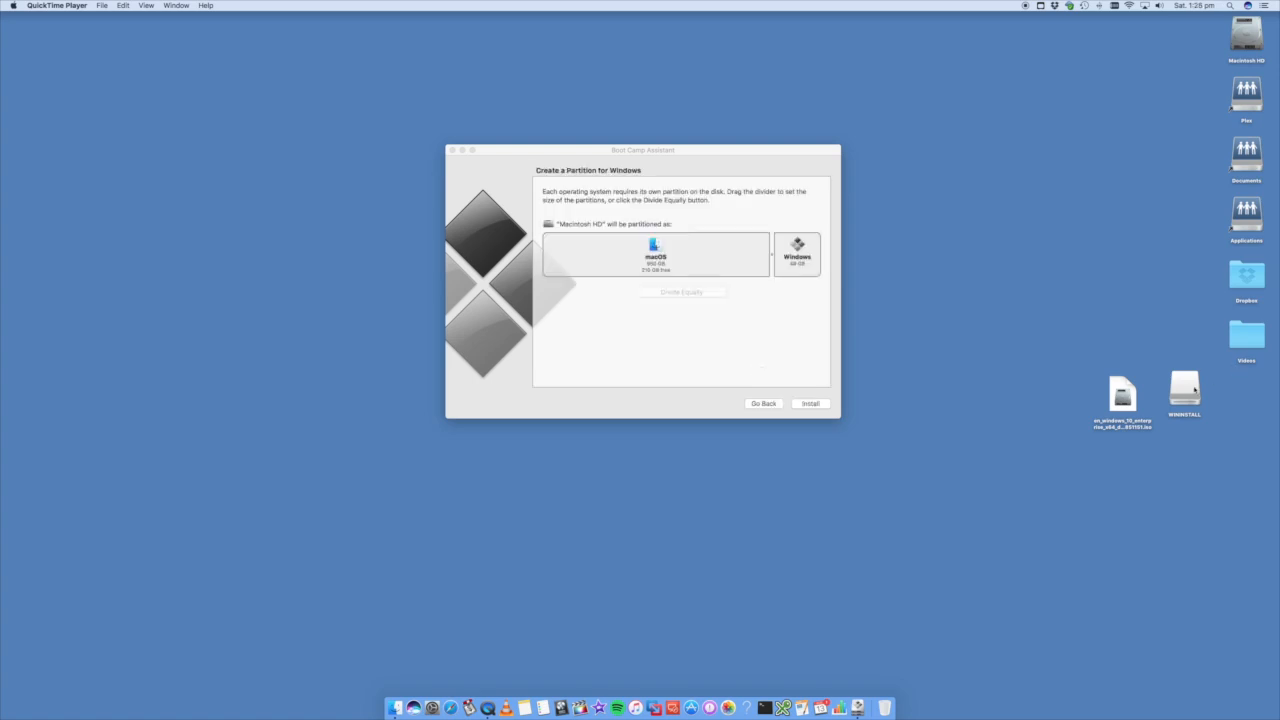
click(1184, 388)
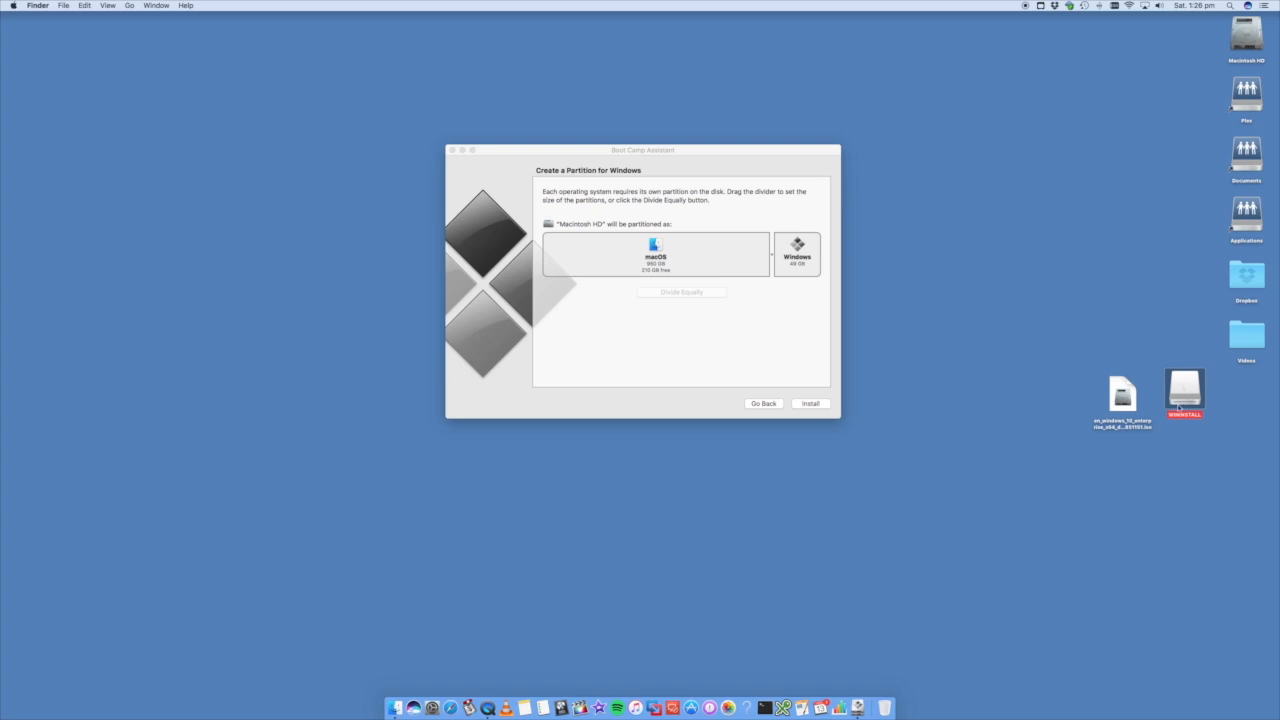
double_click(1184, 386)
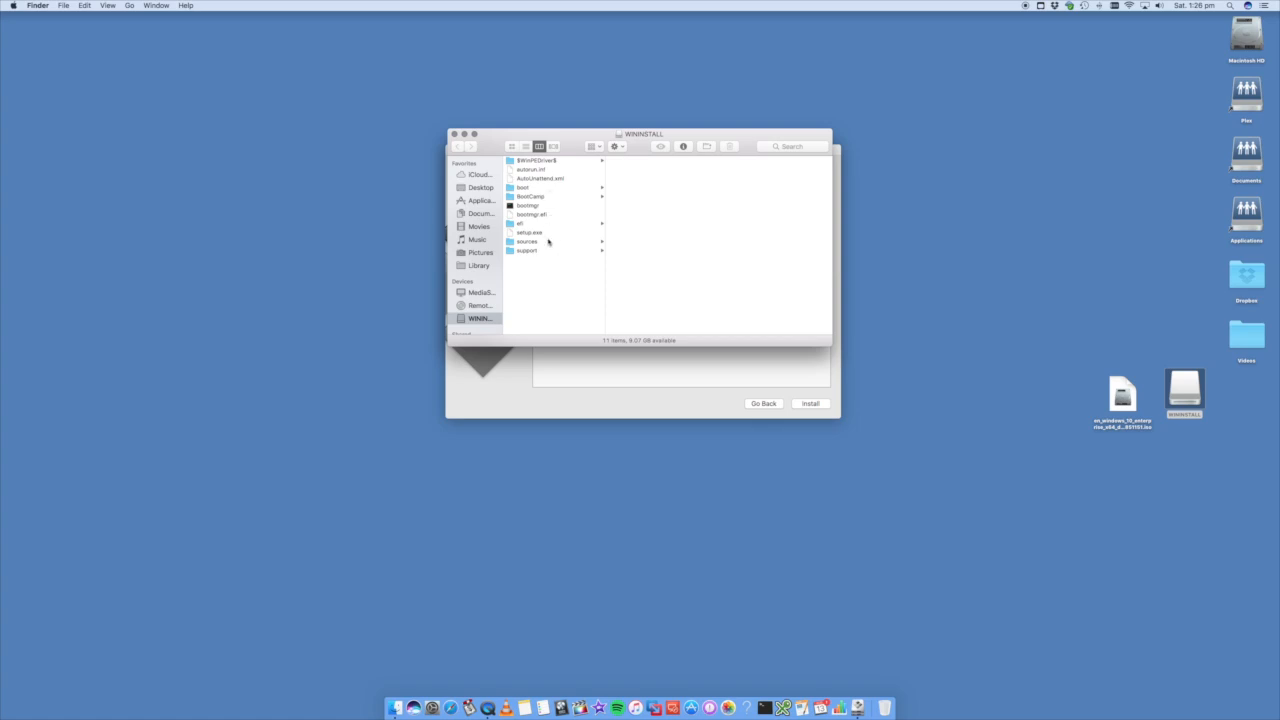
mouse_move(556, 224)
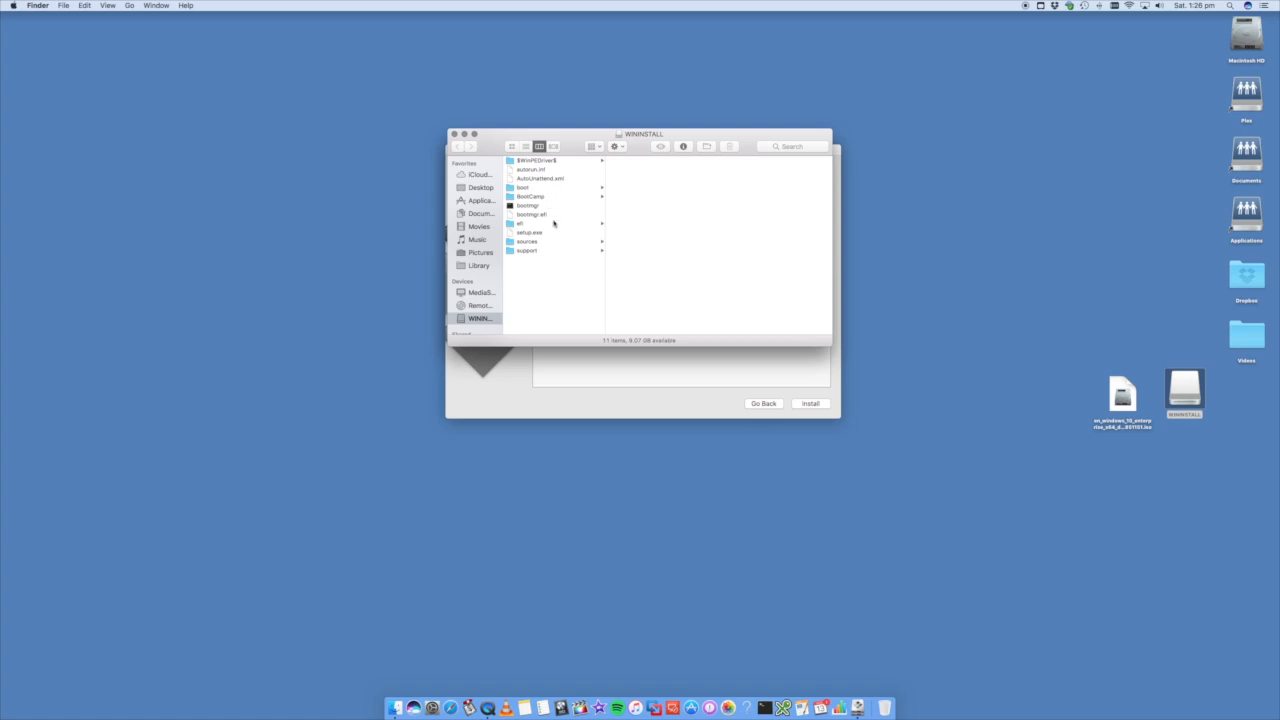
mouse_move(580, 226)
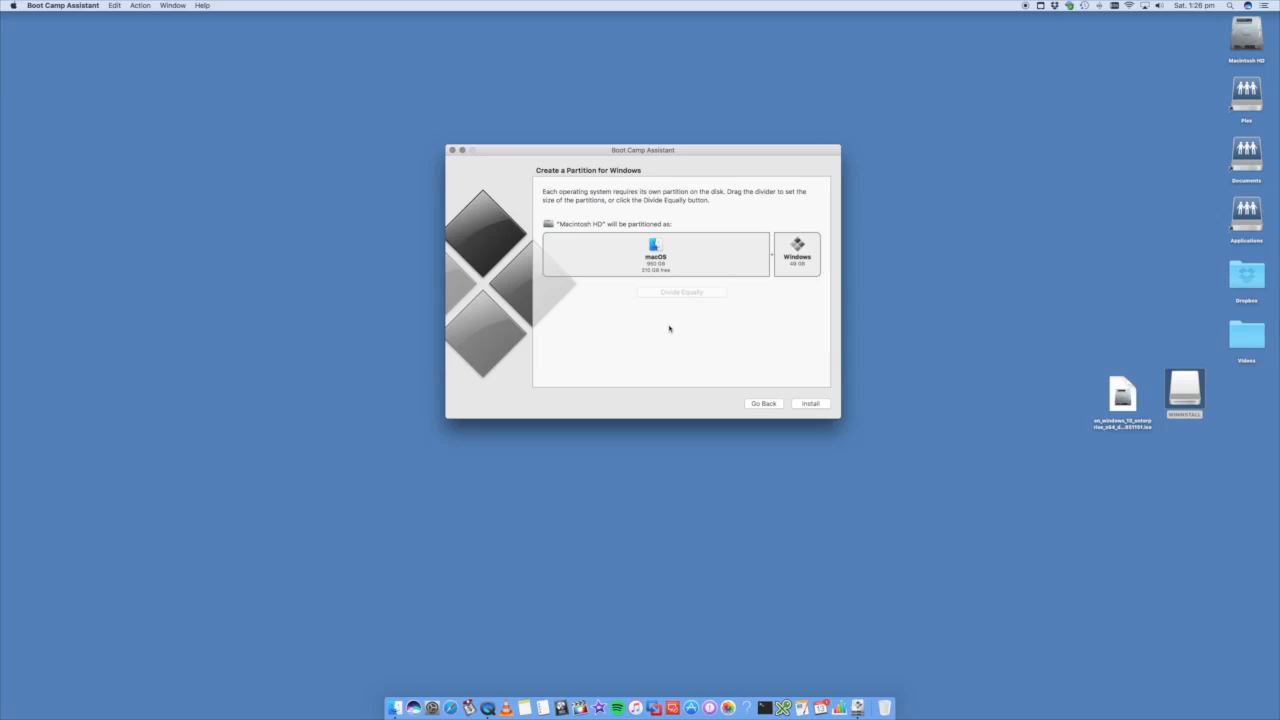
mouse_move(1068, 132)
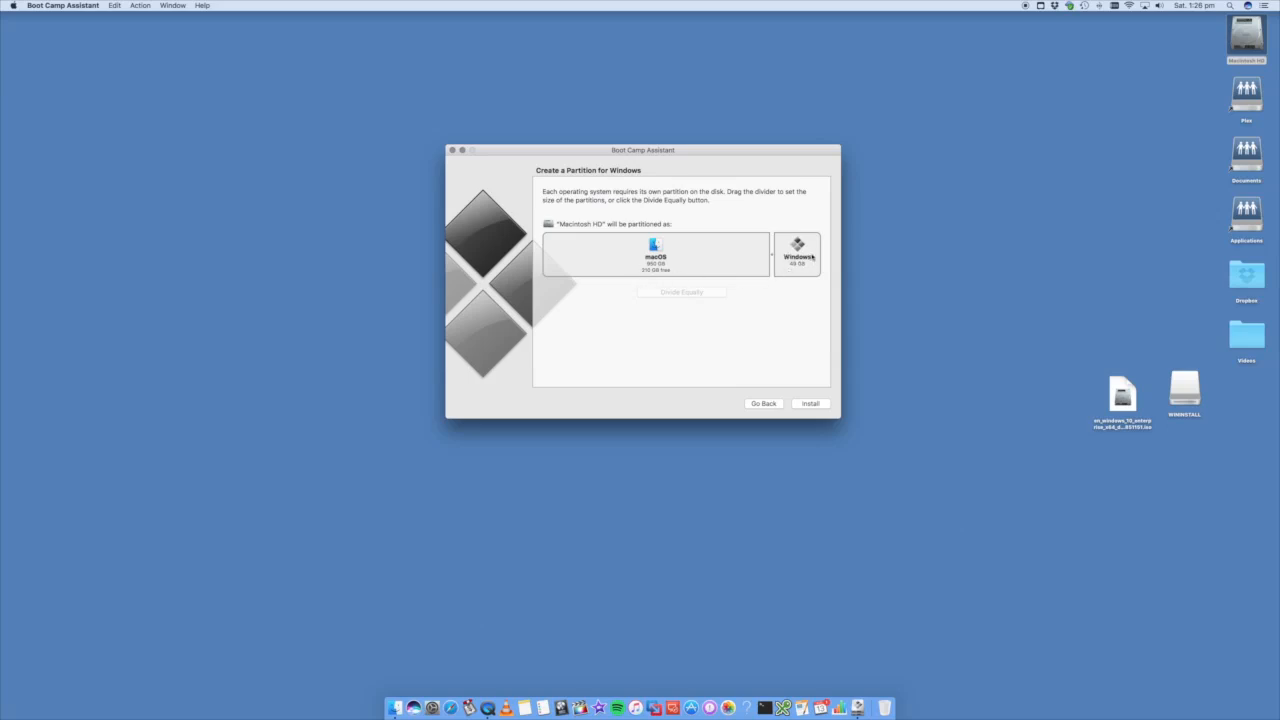
mouse_move(796, 272)
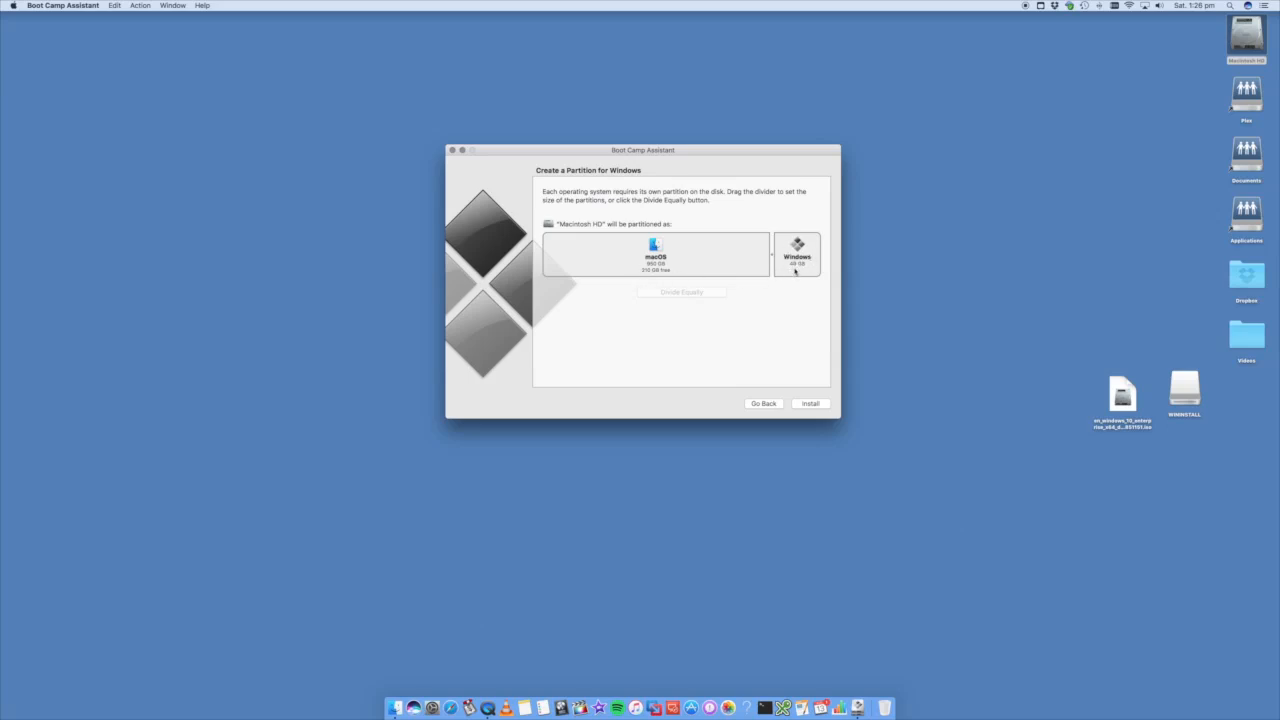
- Drag the macOS/Windows divider to enlarge the Windows partition, then start the Install
drag(768, 256, 730, 256)
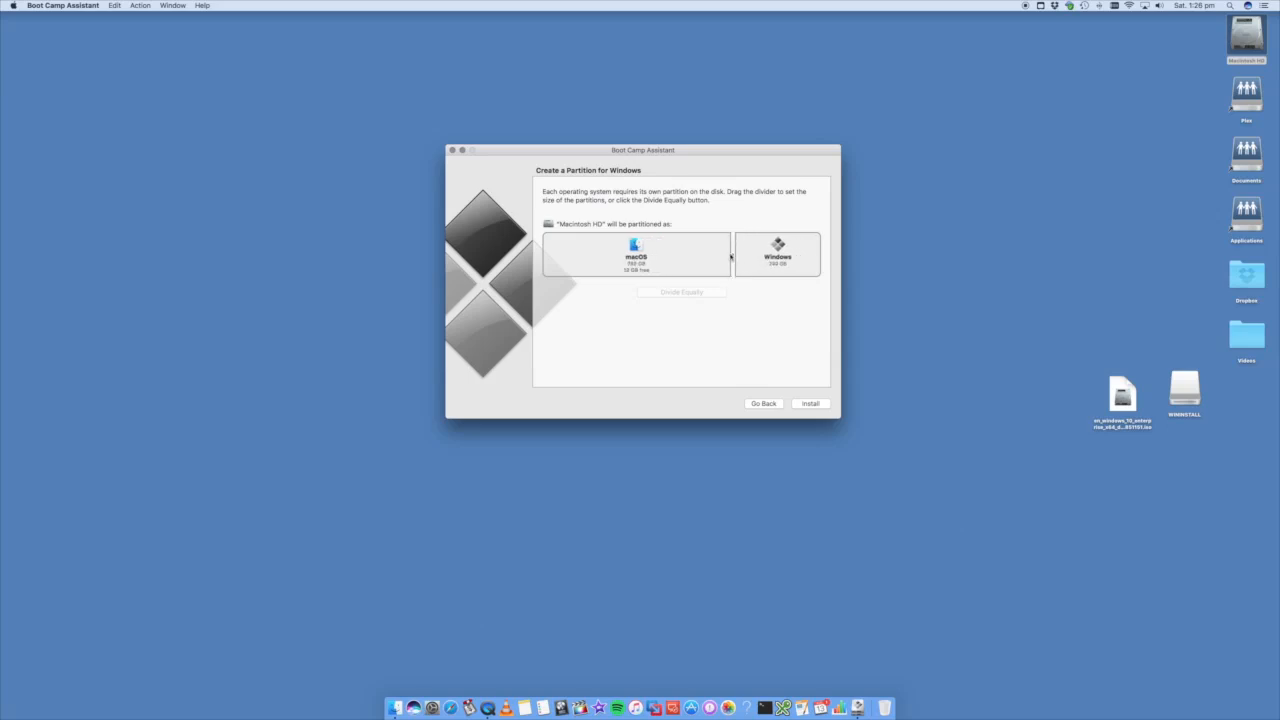
drag(730, 256, 768, 256)
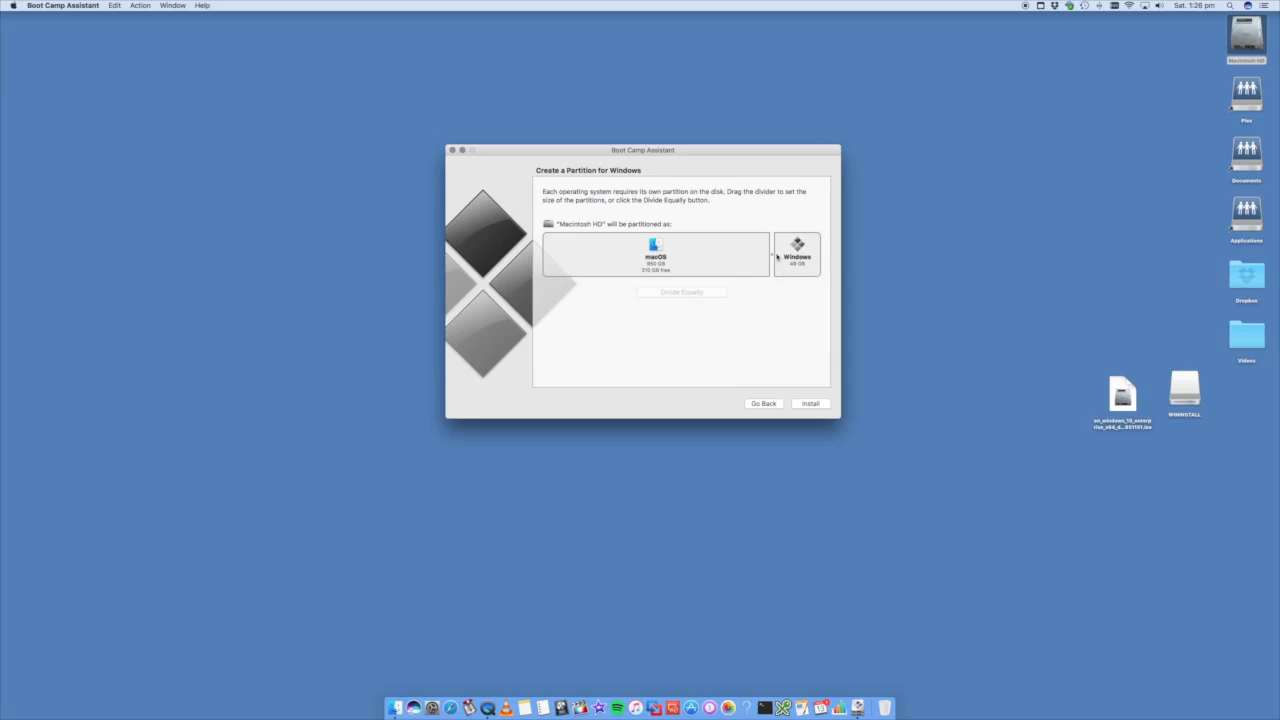
mouse_move(774, 258)
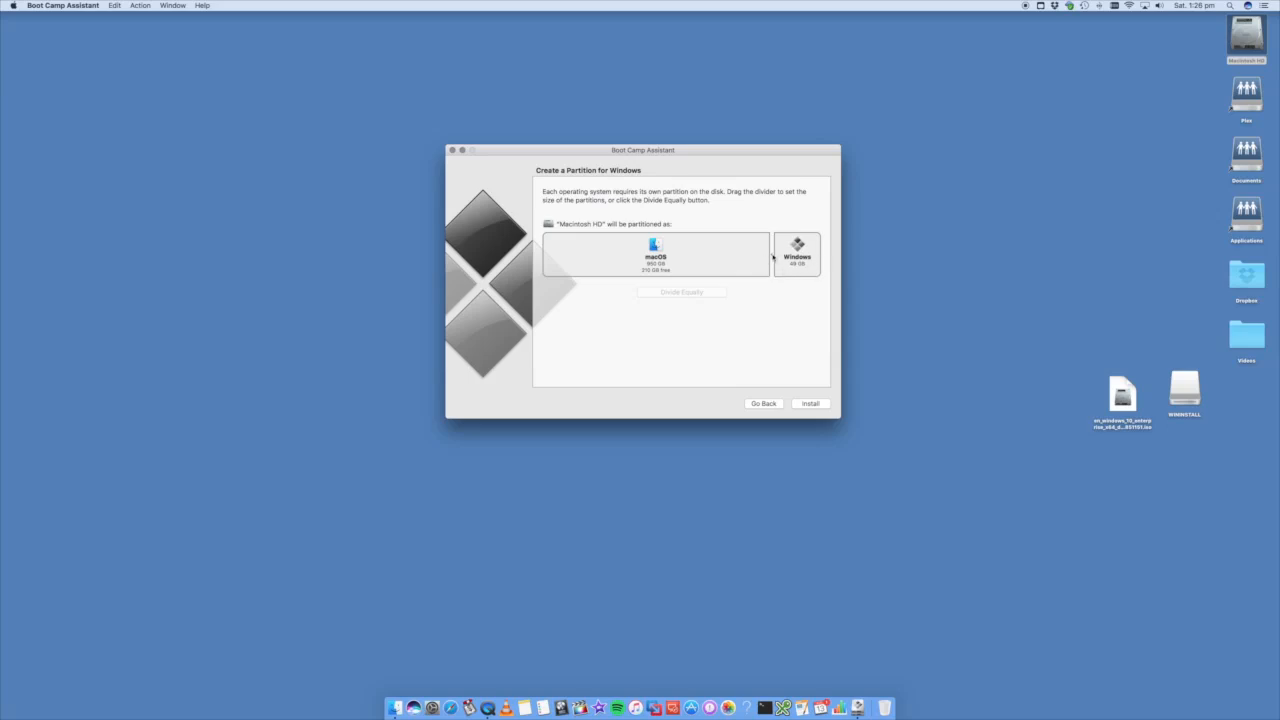
drag(770, 256, 756, 256)
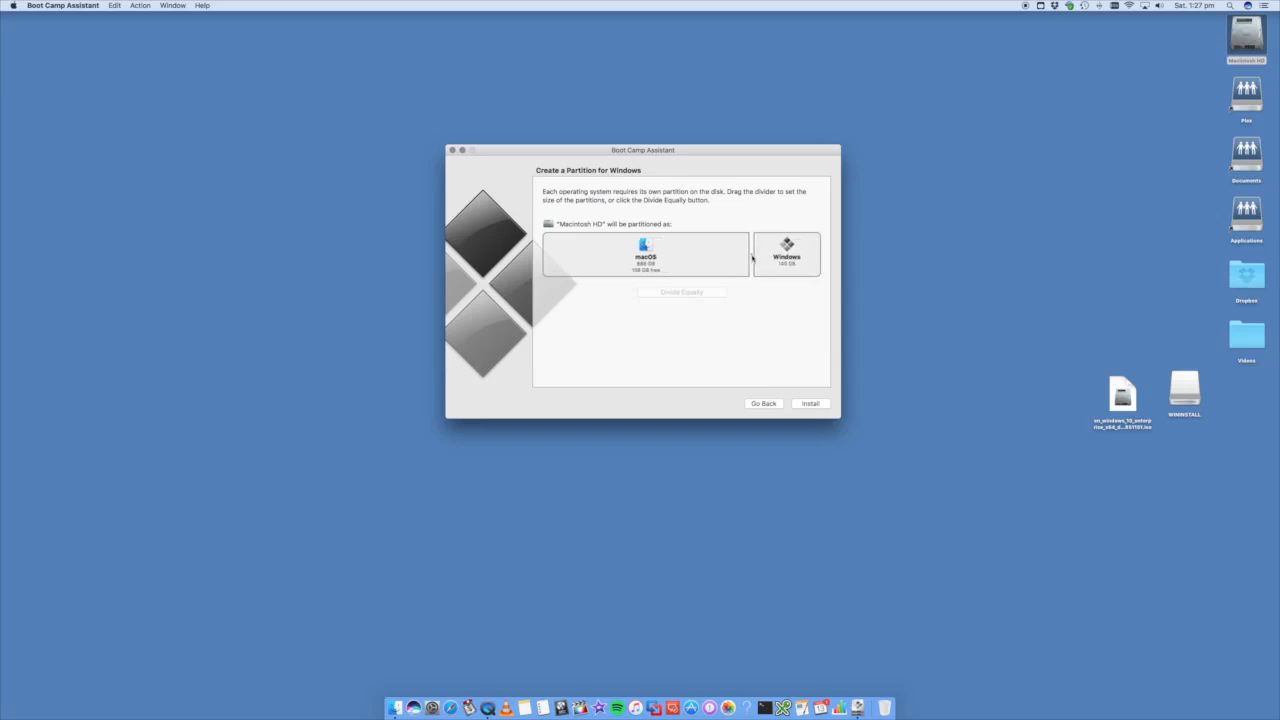
drag(752, 256, 744, 256)
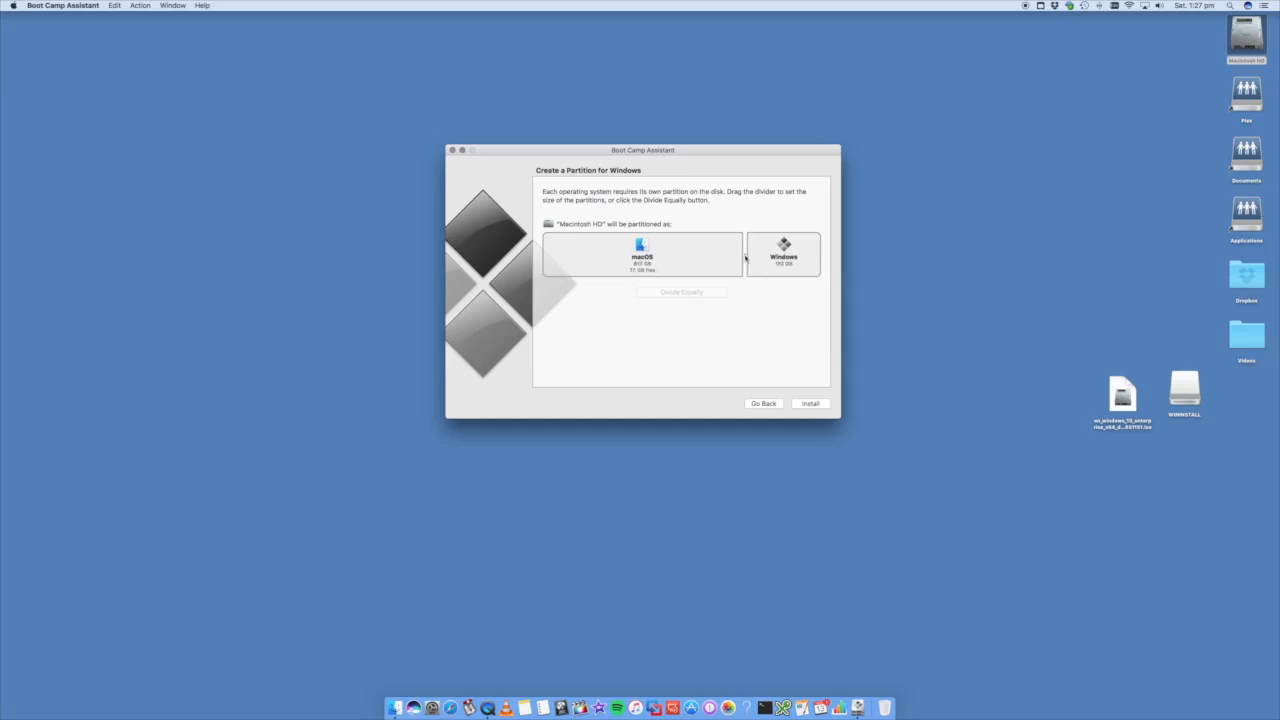
drag(748, 256, 756, 256)
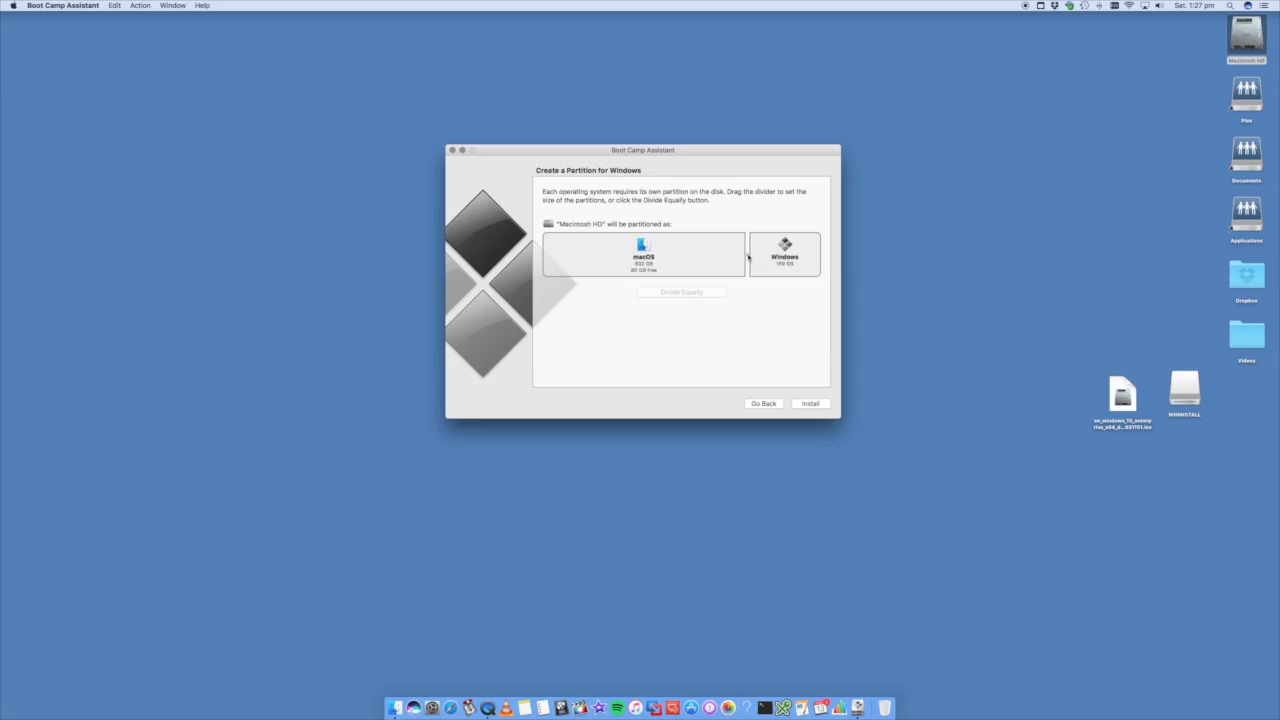
mouse_move(790, 280)
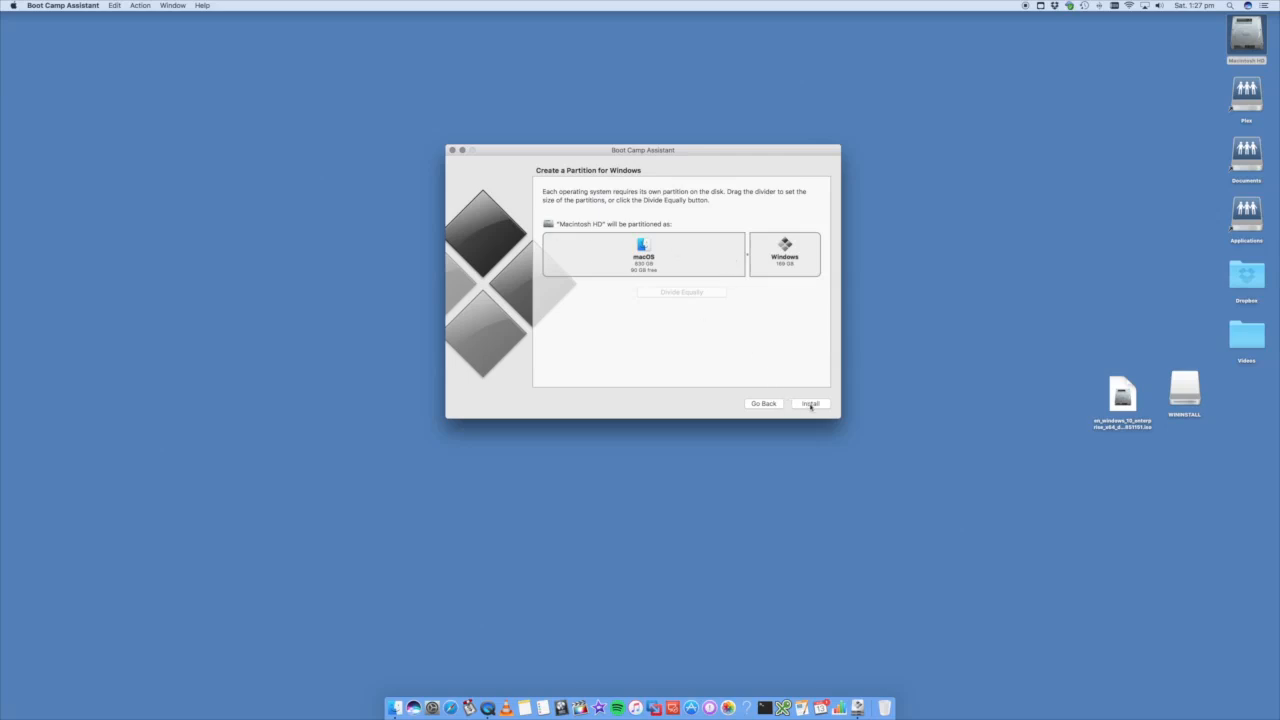
click(810, 404)
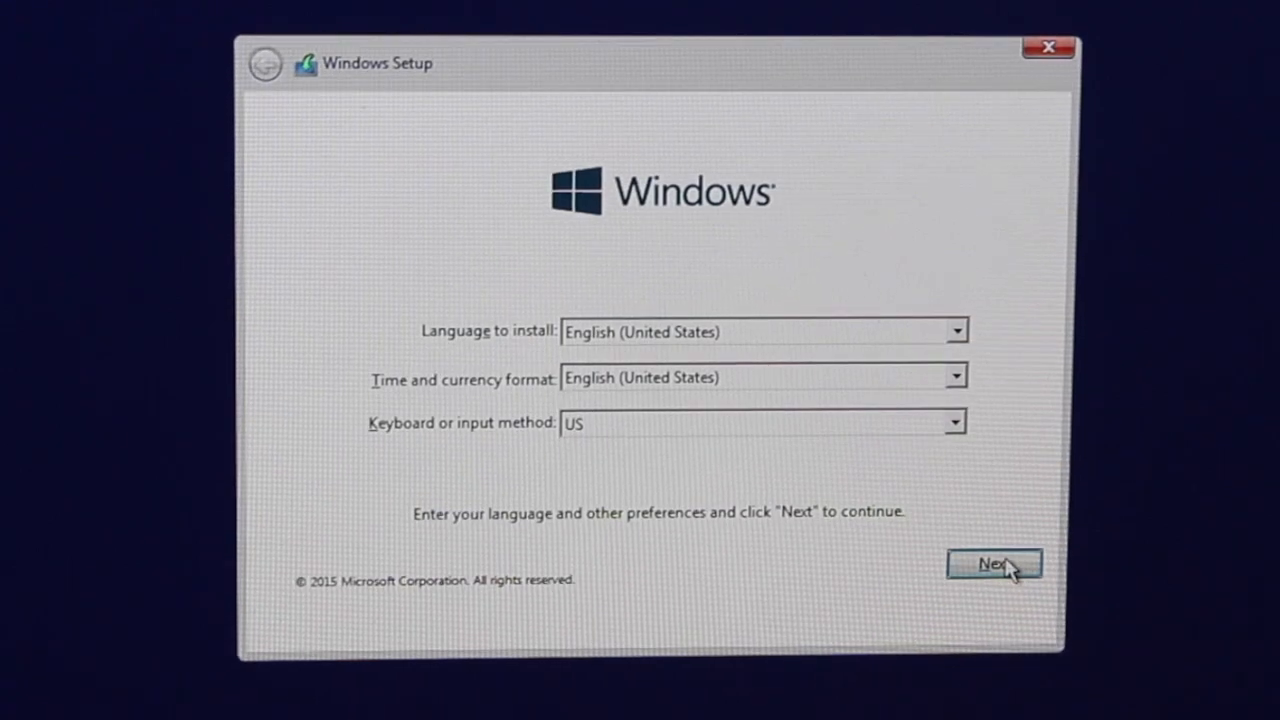
- Accept English (United States) language and US keyboard defaults in Windows Setup
click(994, 564)
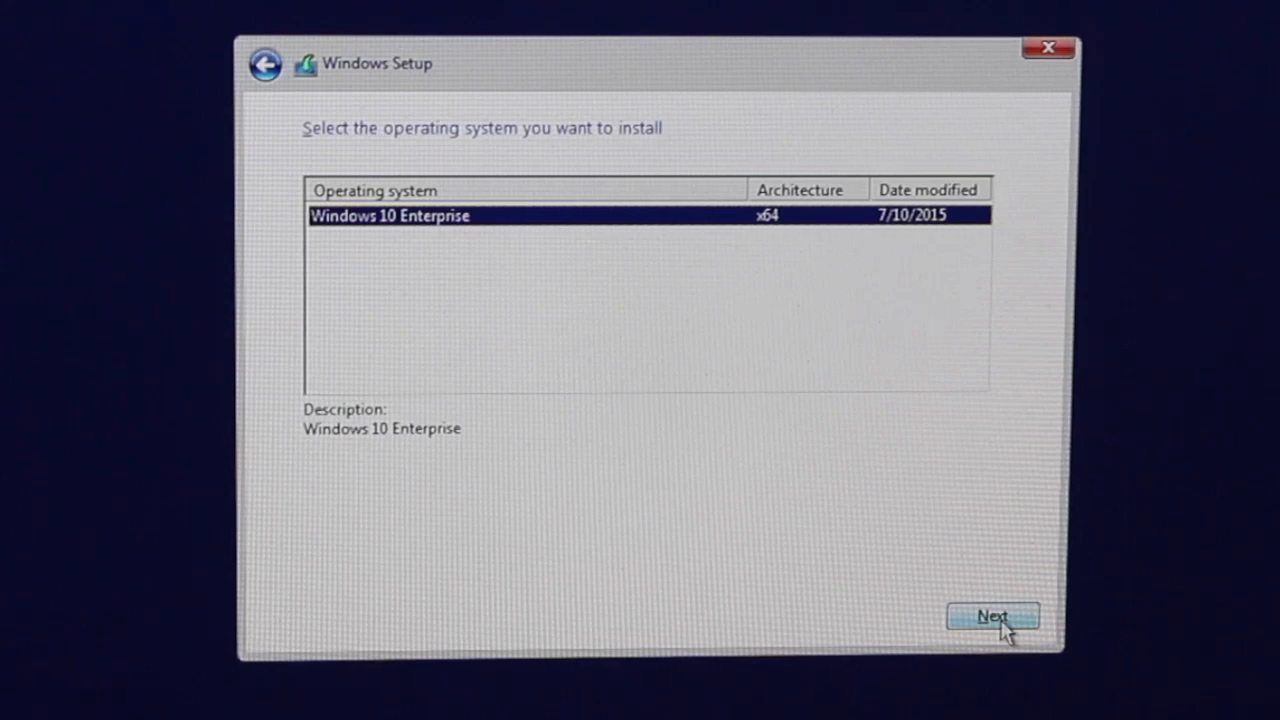
- Confirm Windows 10 Enterprise (x64) and advance to 'Where do you want to install Windows?'
click(992, 612)
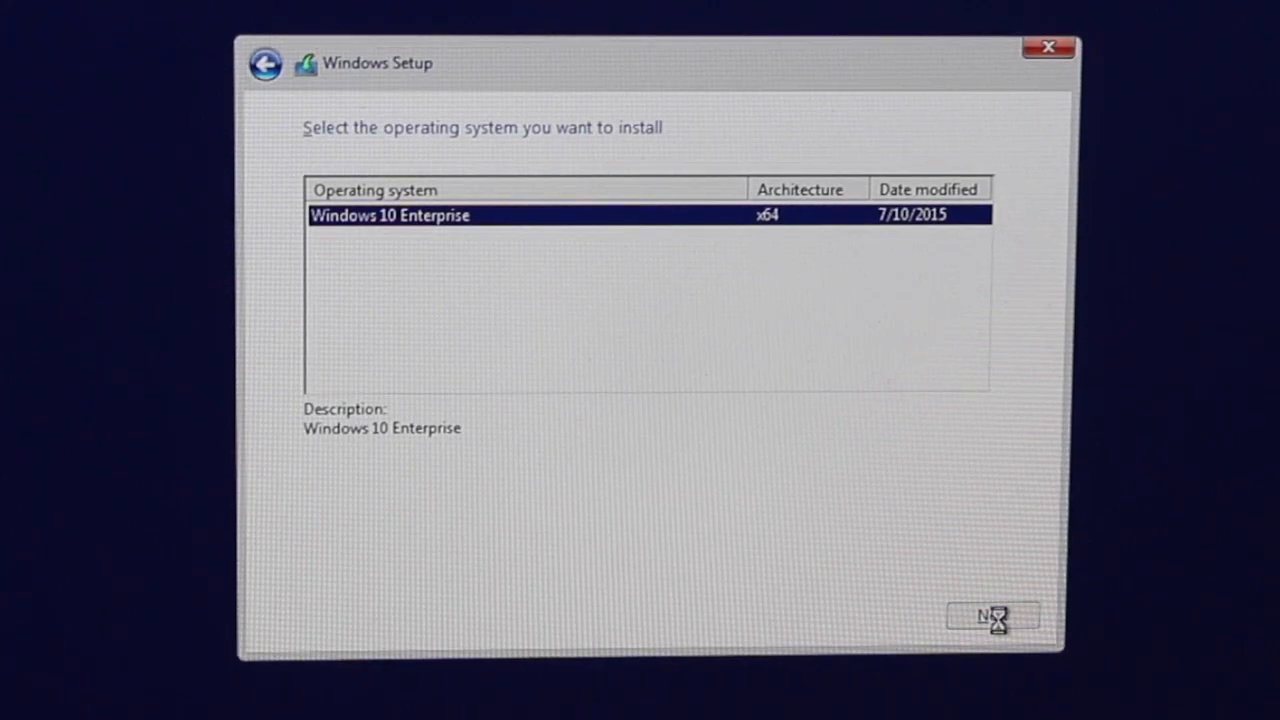
click(992, 618)
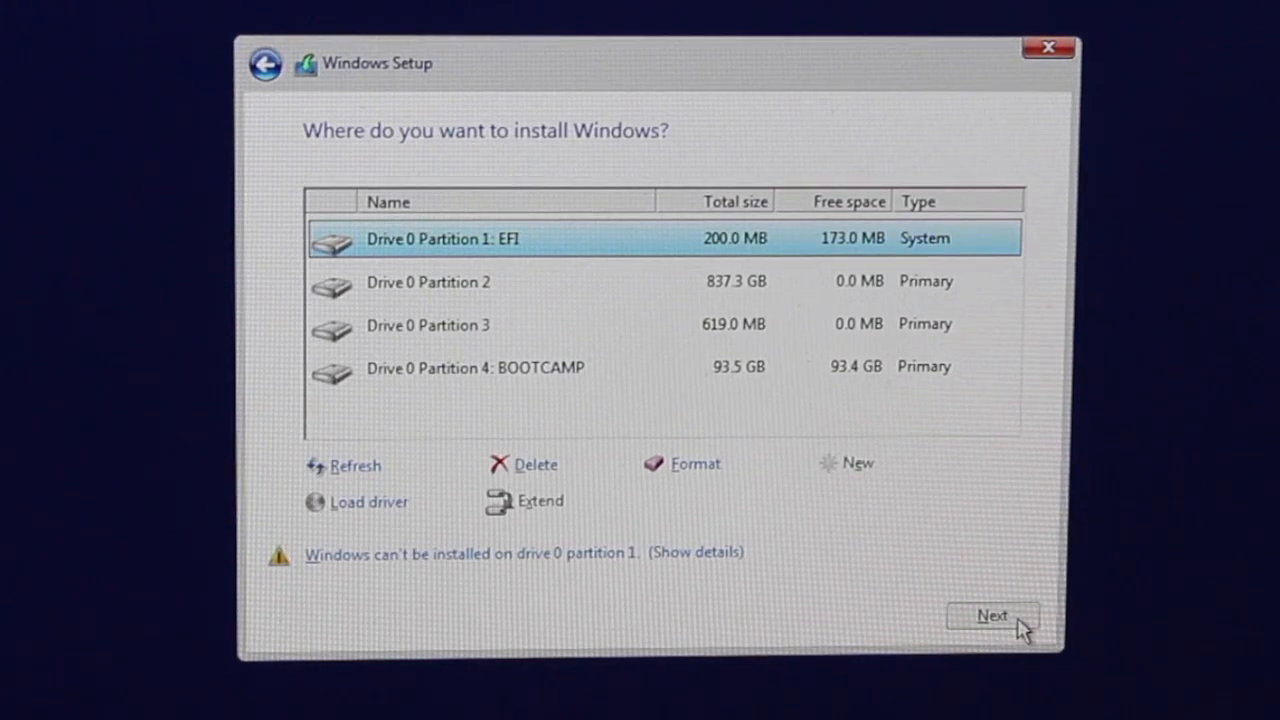
mouse_move(580, 430)
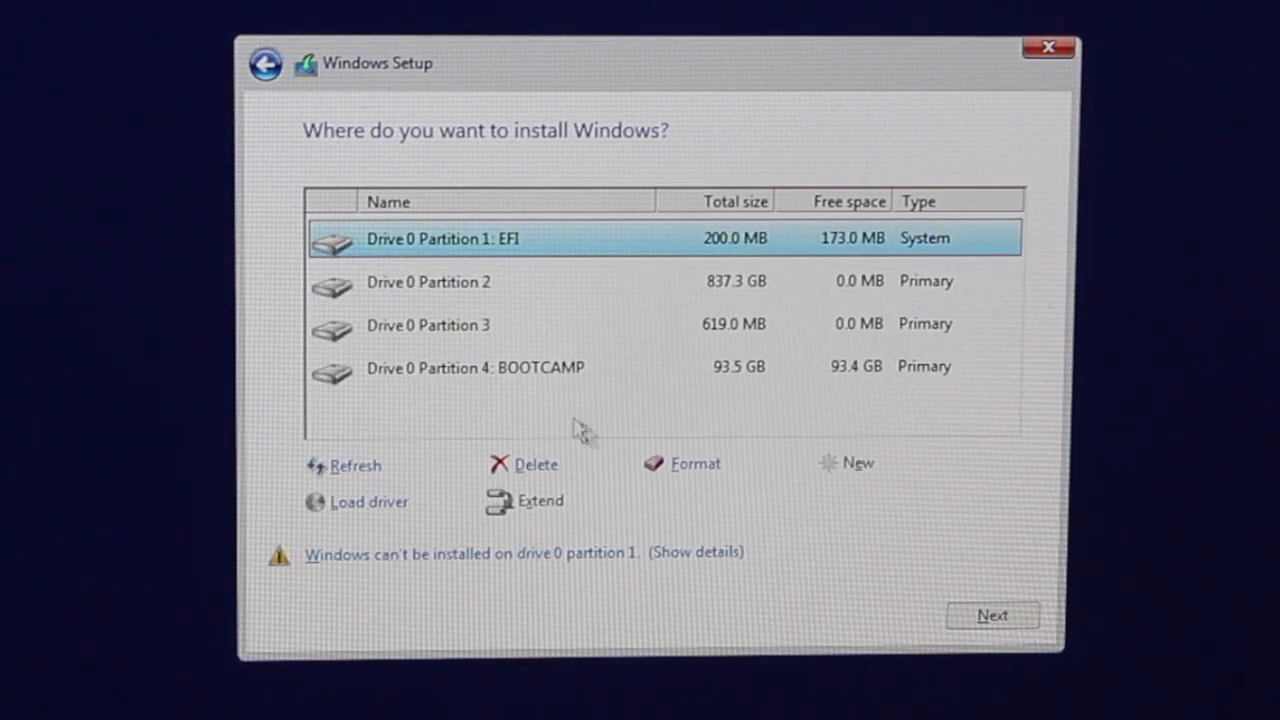
- Format Drive 0 Partition 4: BOOTCAMP and confirm the data-erase warning
click(476, 368)
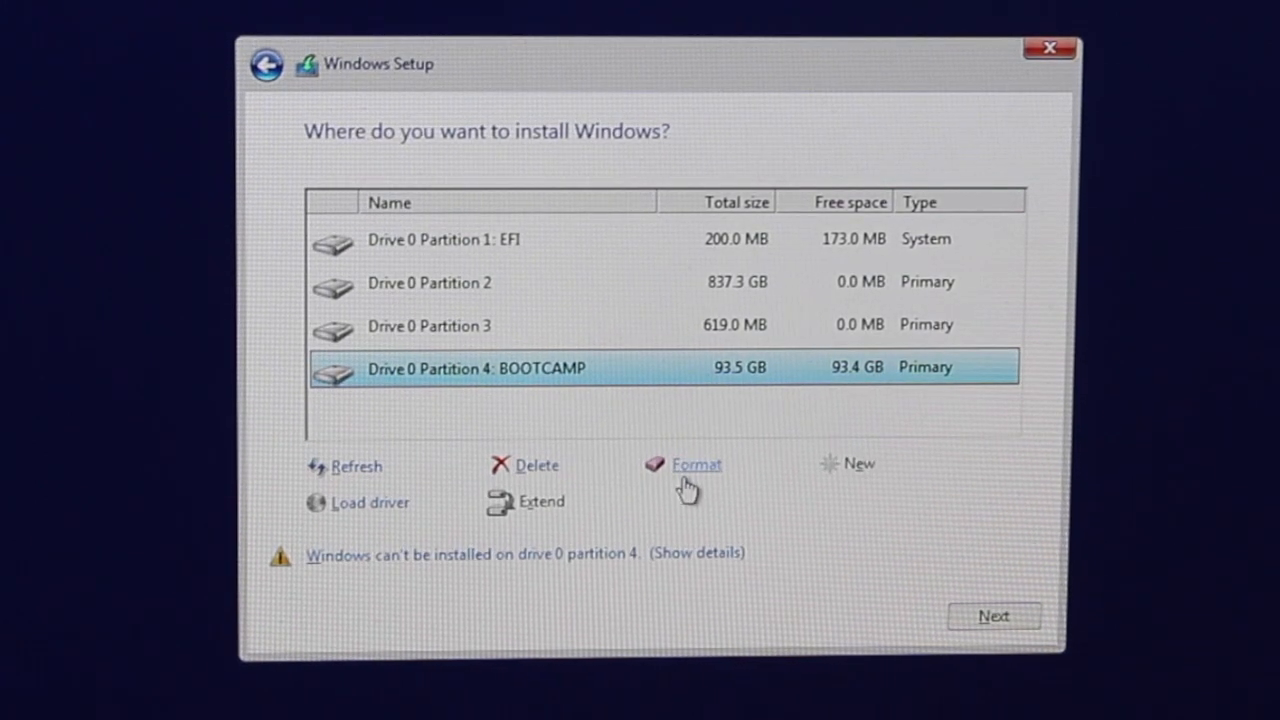
click(696, 464)
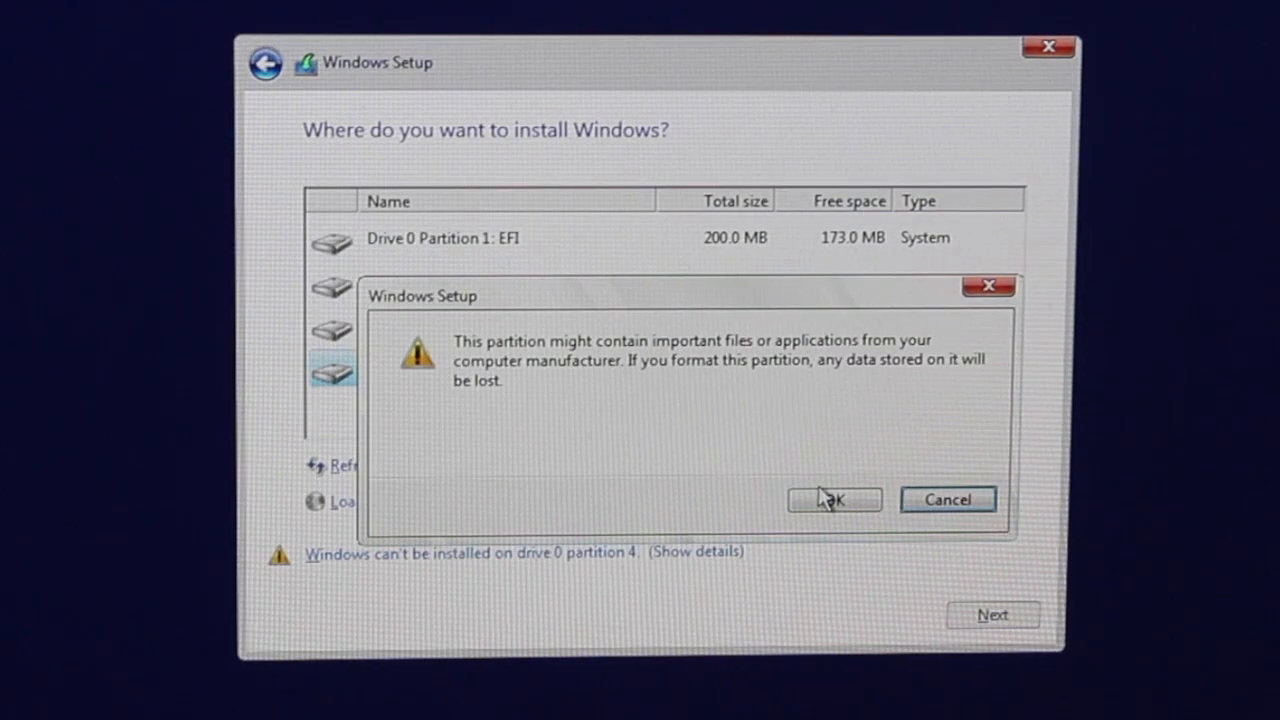
click(834, 500)
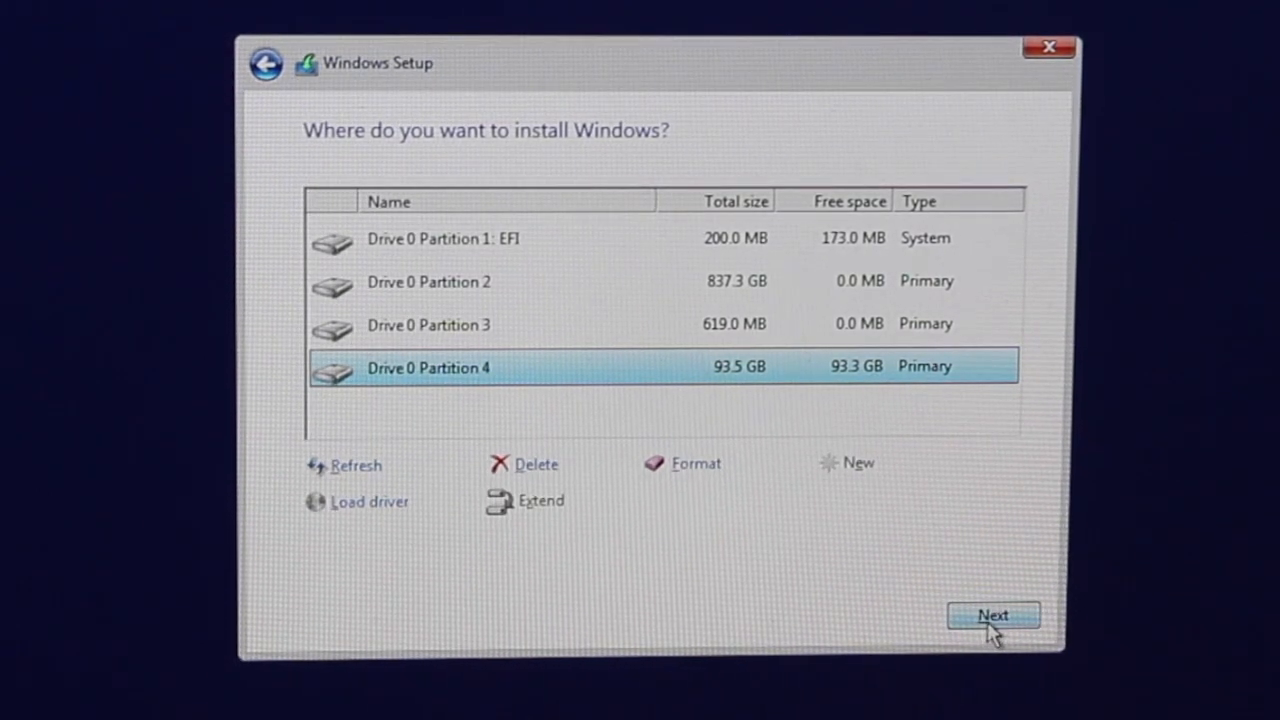
click(992, 614)
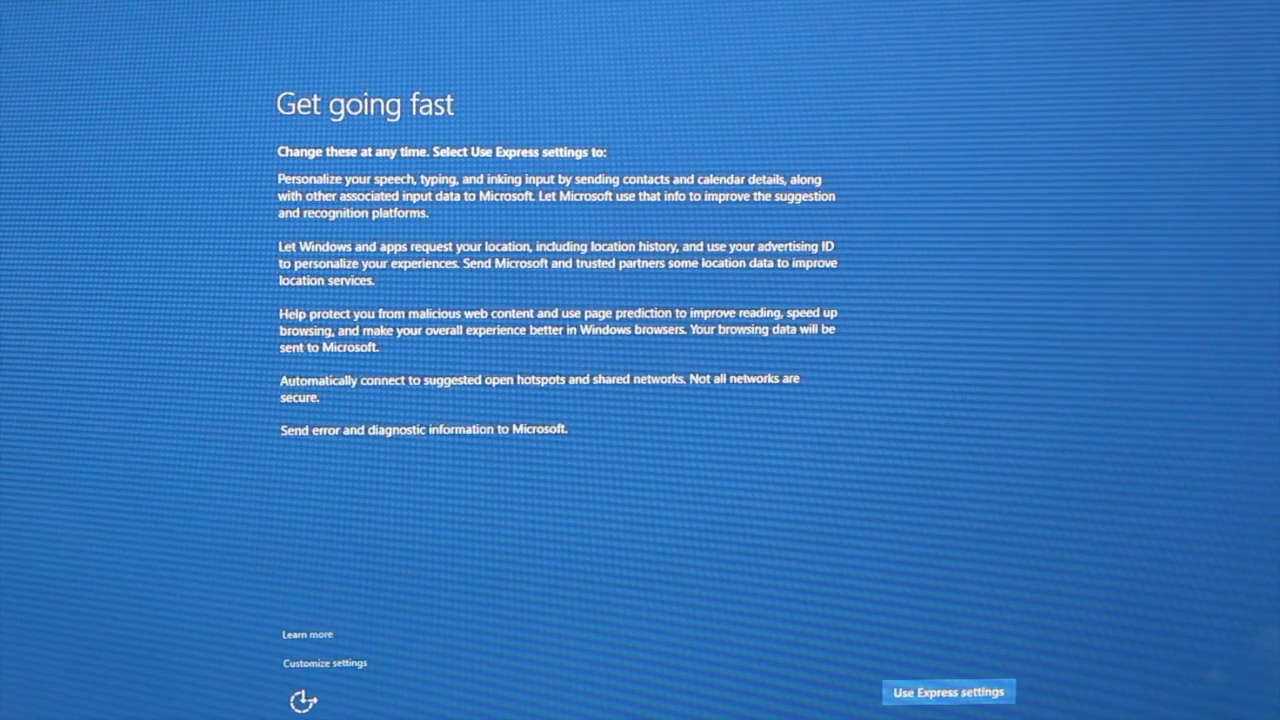
- Accept Express settings to reach the desktop and start the Boot Camp driver installer
click(944, 688)
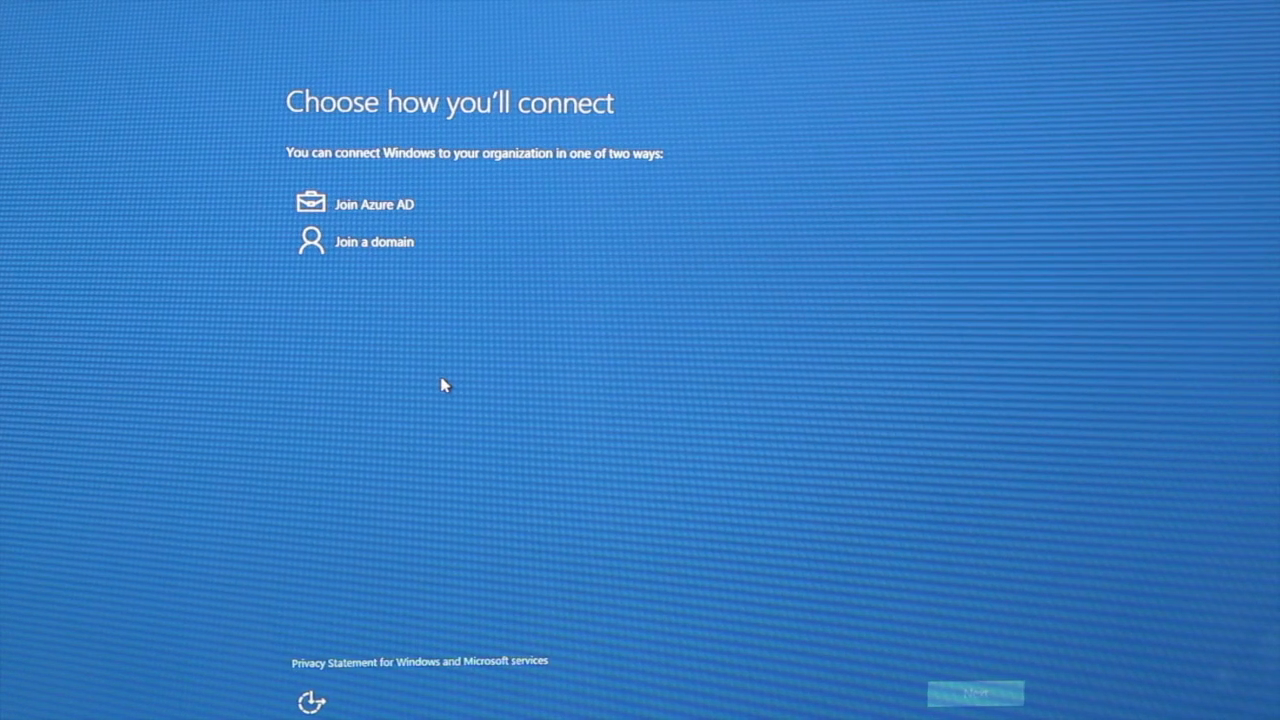
mouse_move(518, 192)
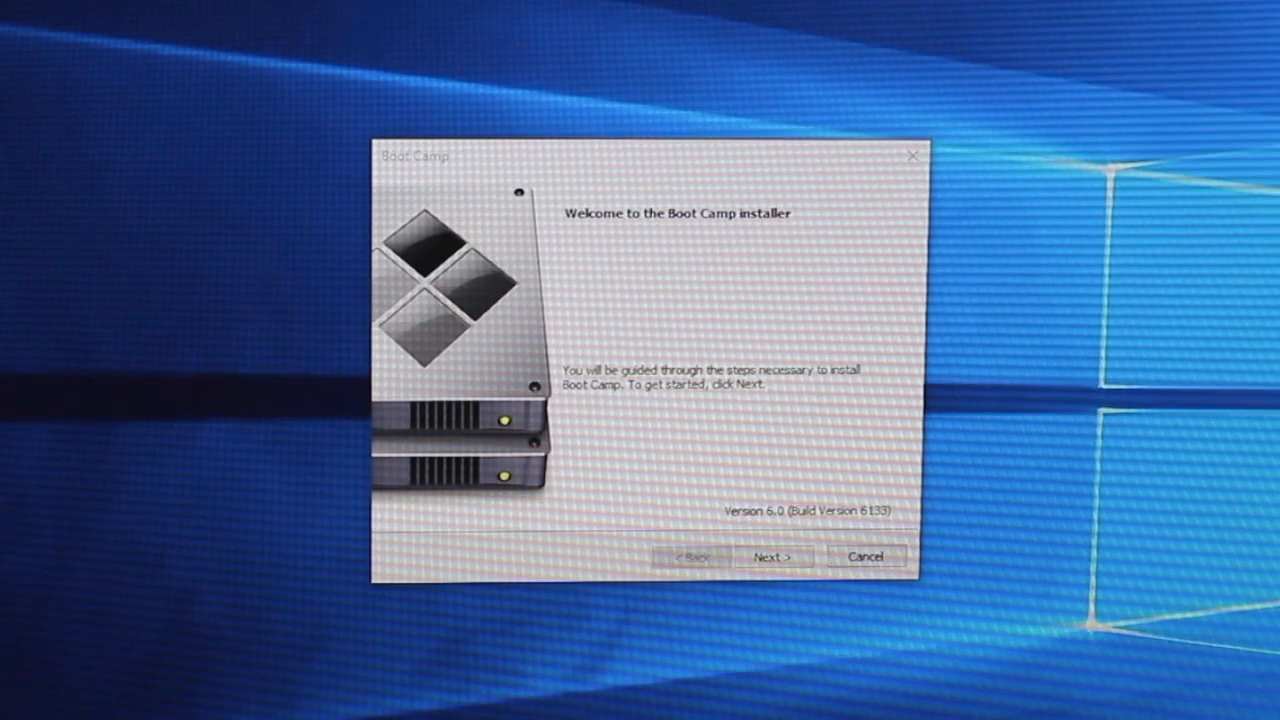
click(772, 556)
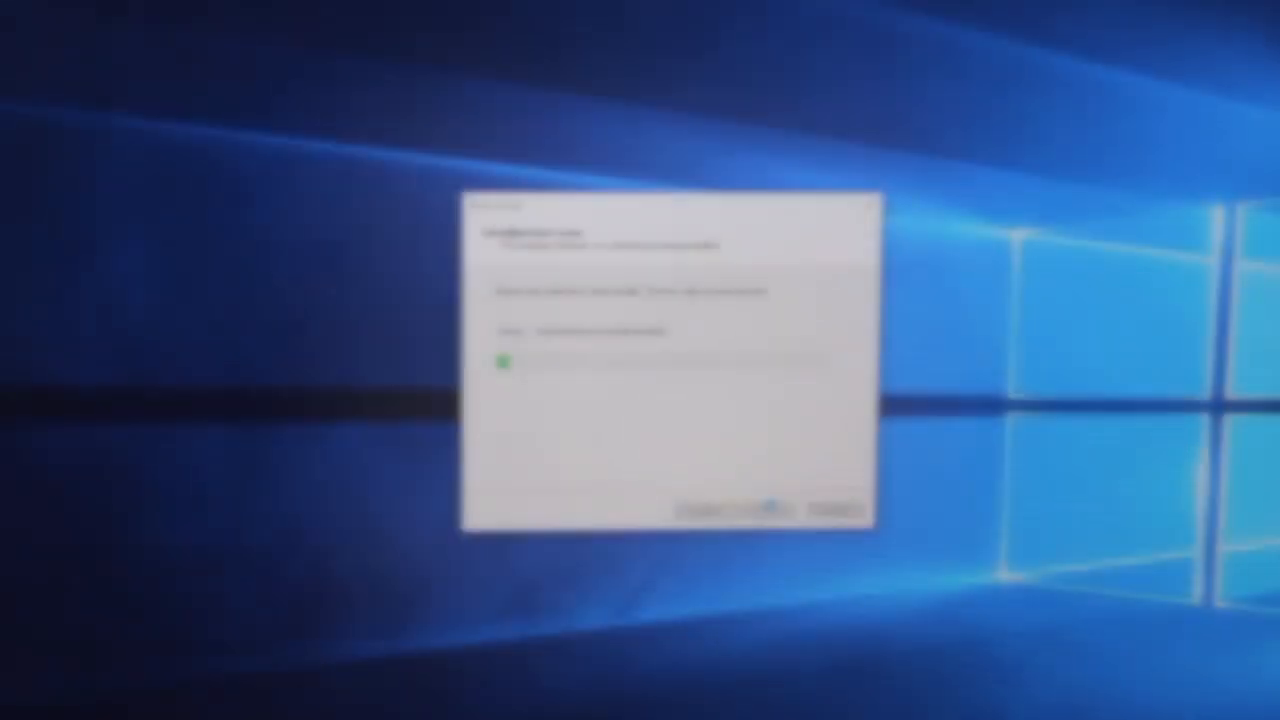